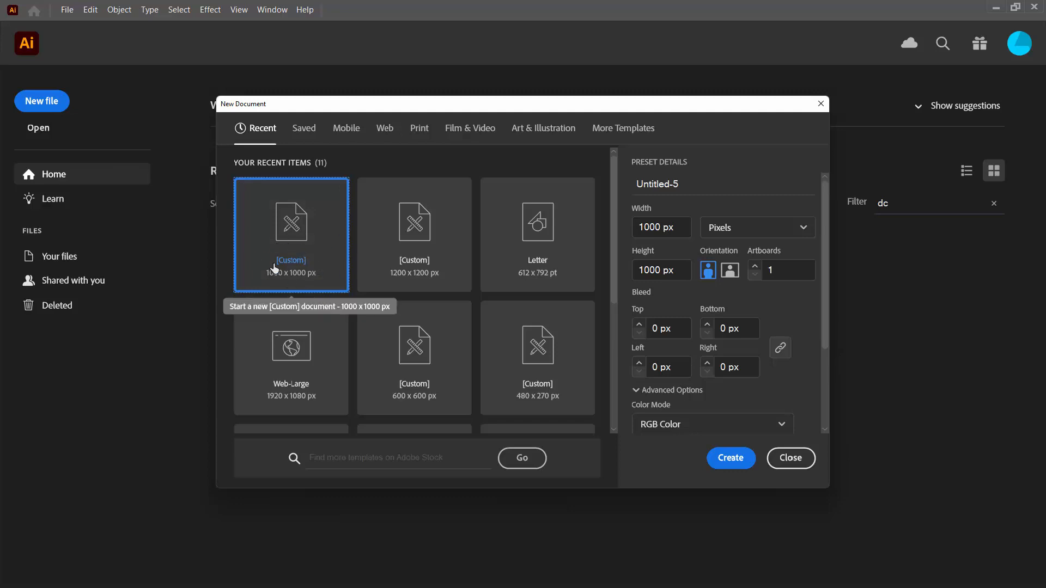
mouse_move(731, 458)
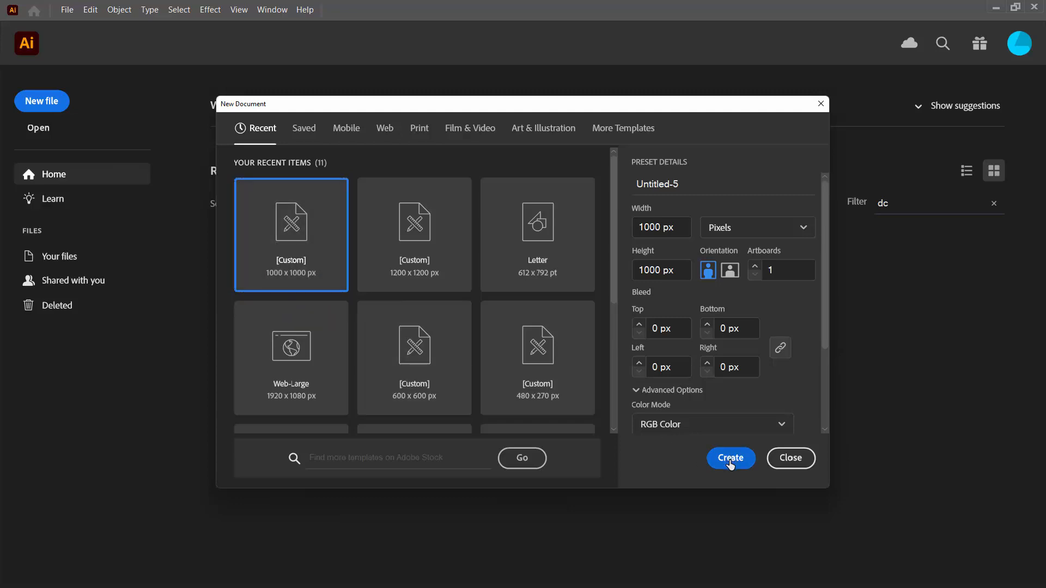
Step: Create the 1000 × 1000 px square document and zoom out to 50%
click(730, 458)
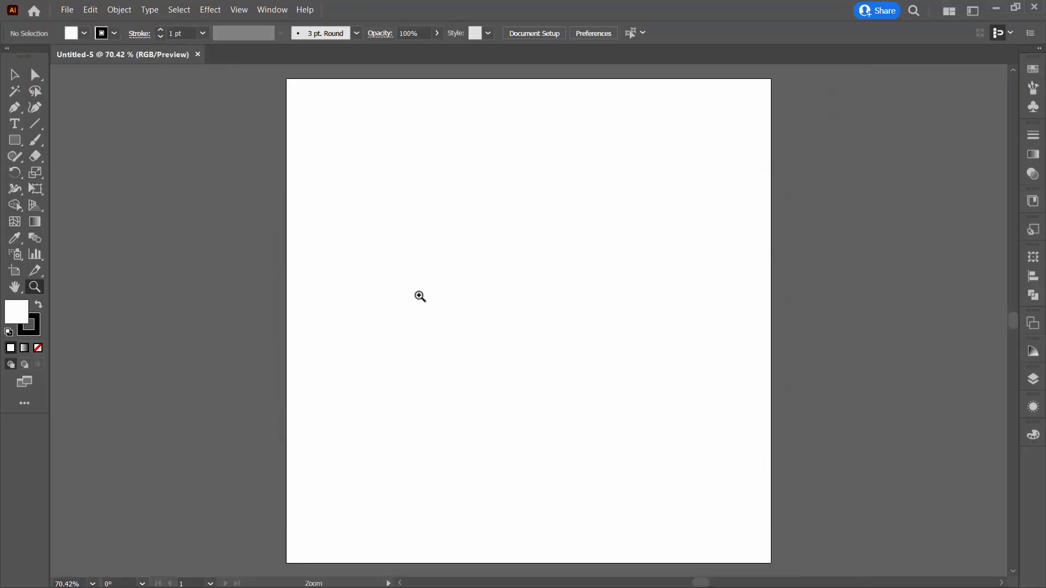
click(420, 296)
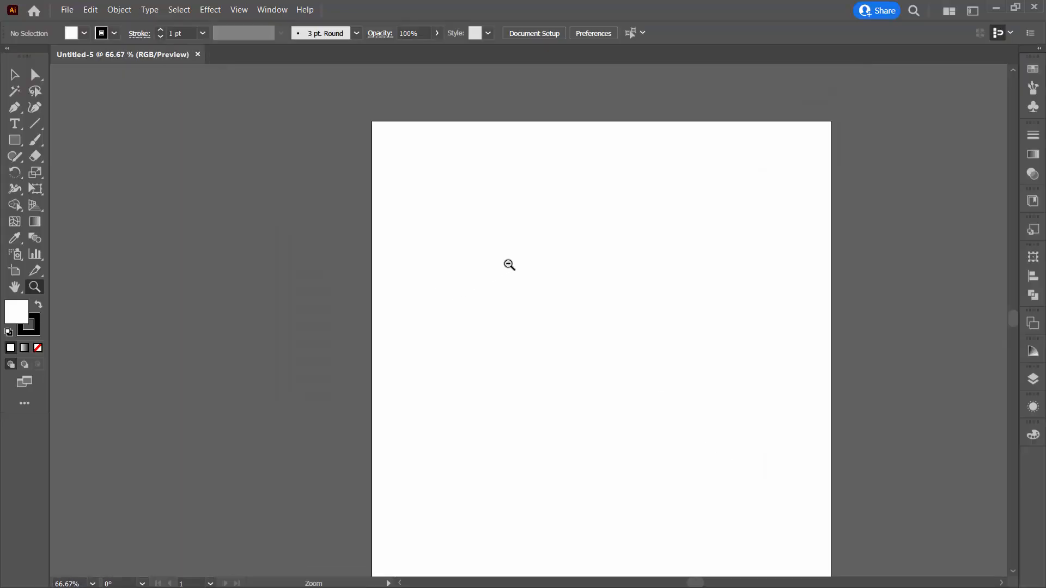
click(509, 265)
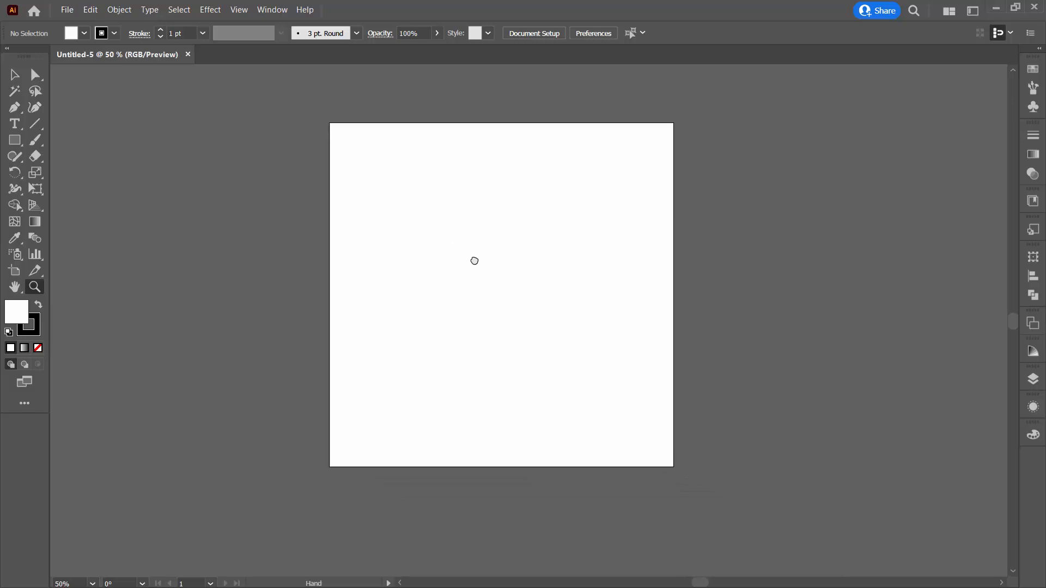
Step: Draw a 1000 × 1000 px white rectangle with the stroke set to None
click(14, 140)
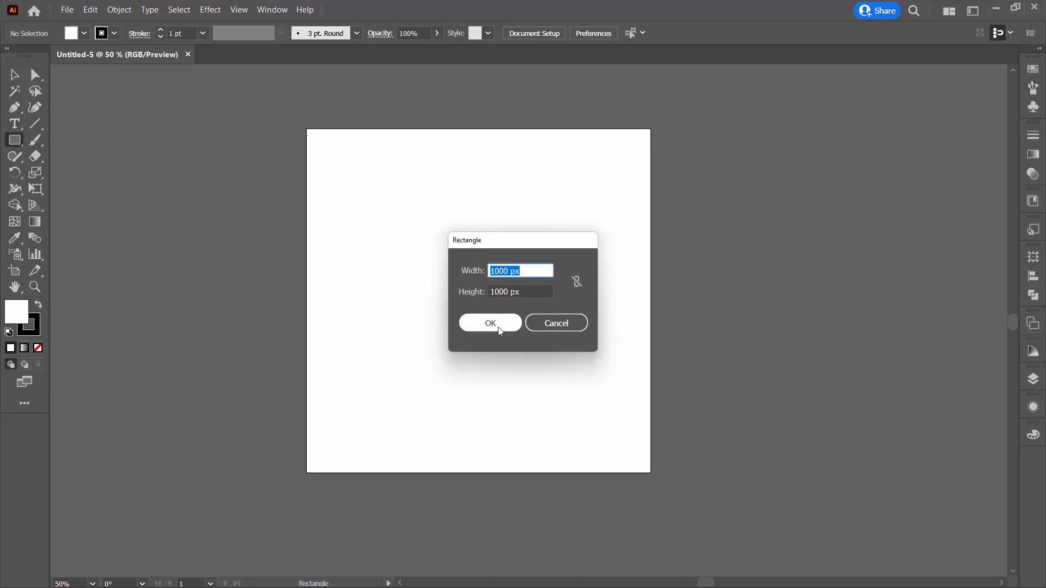
click(490, 323)
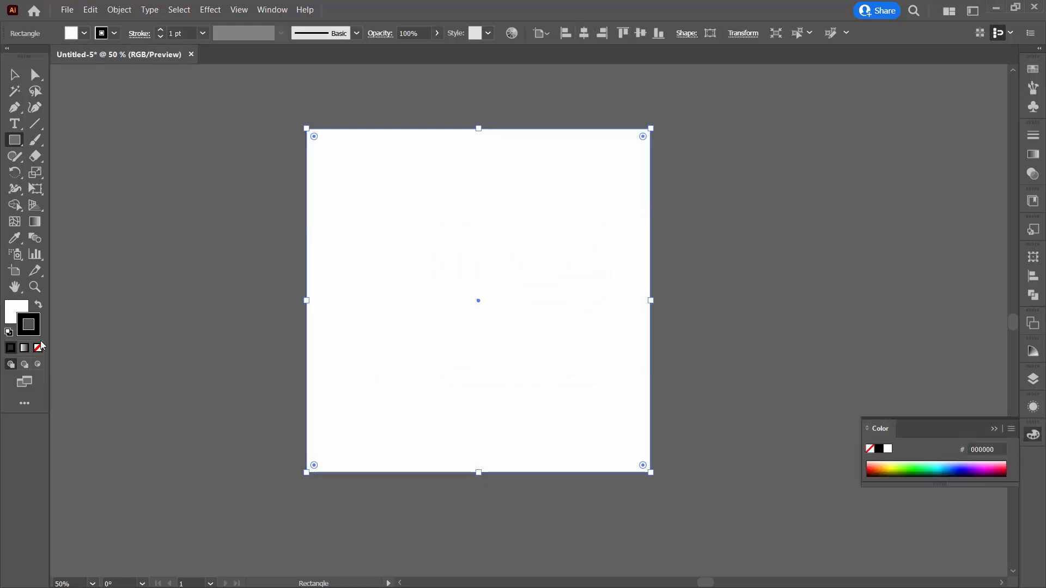
click(16, 309)
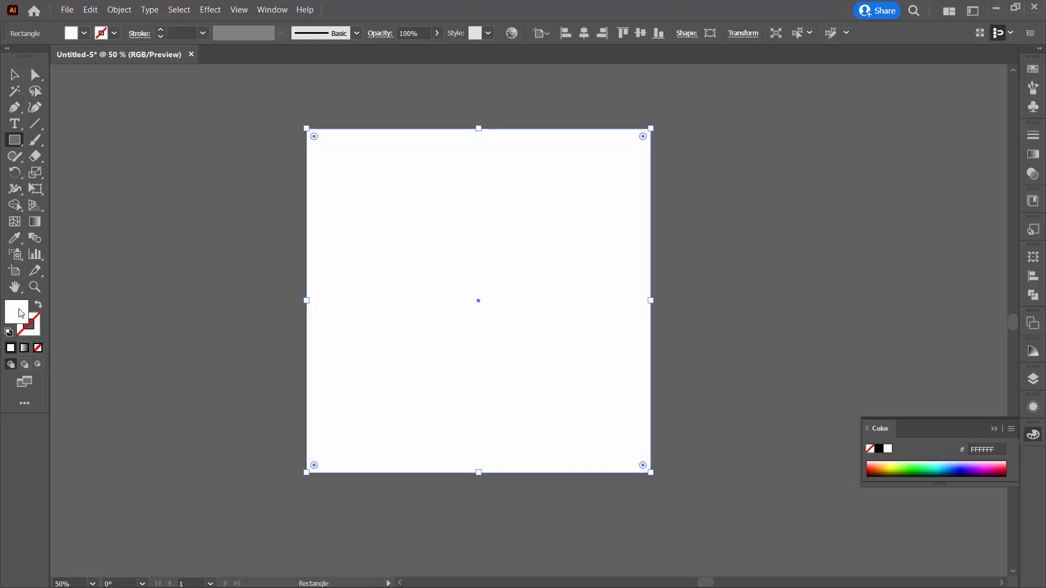
mouse_move(86, 23)
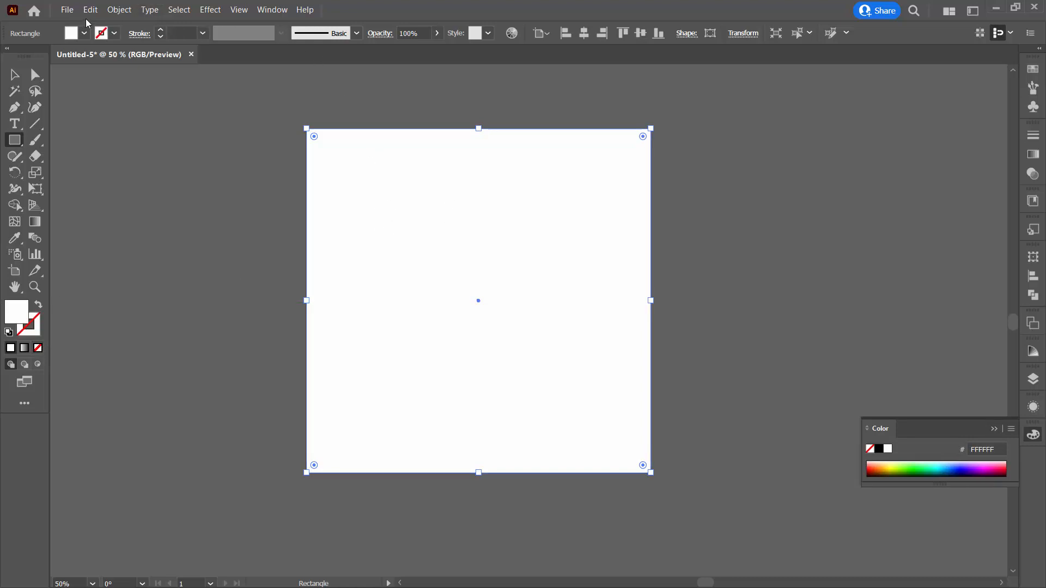
click(119, 9)
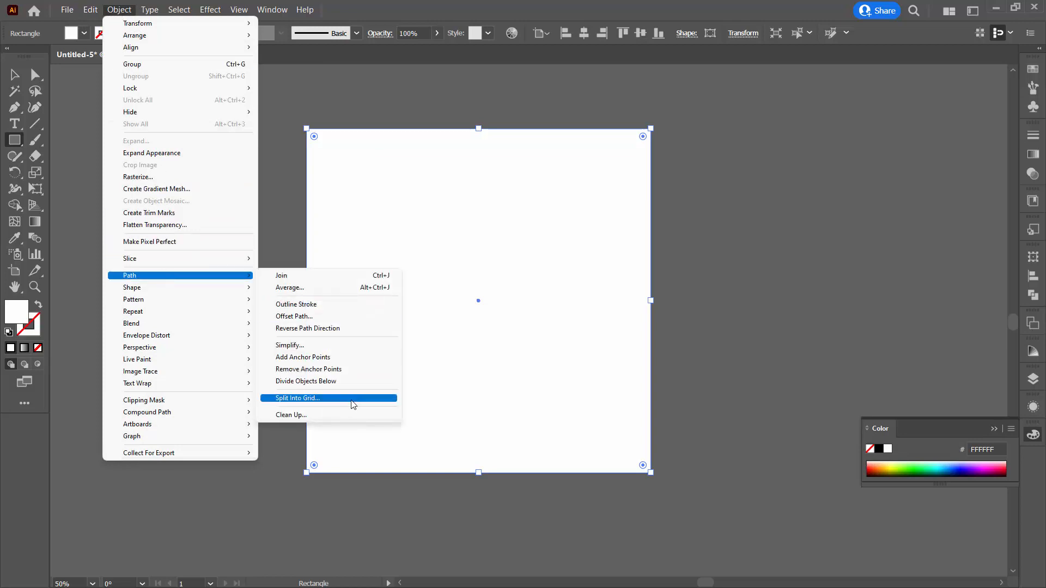
Step: Use Split Into Grid with 5 rows and 5 columns on the square
click(298, 398)
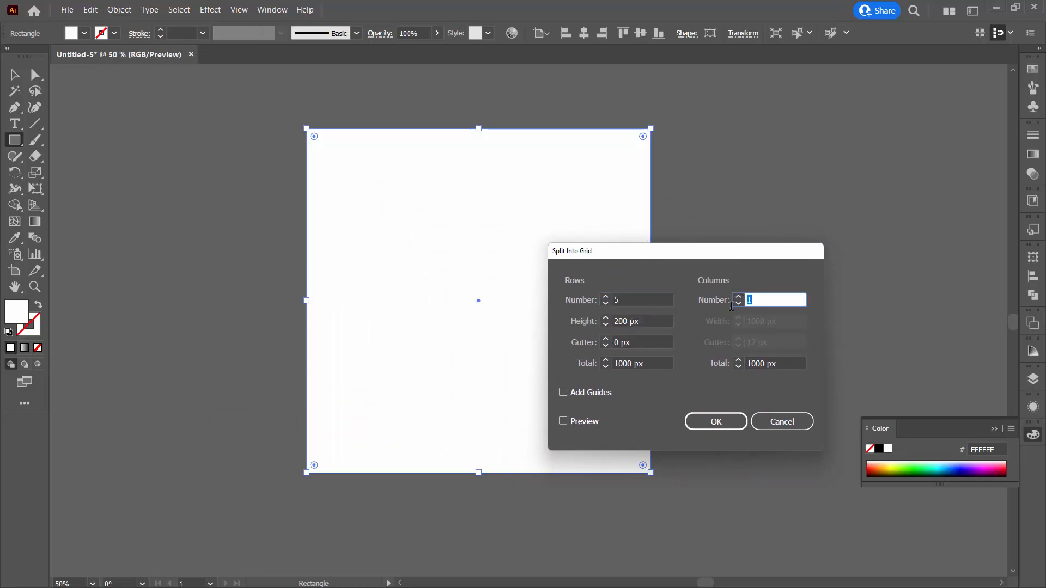
text(5)
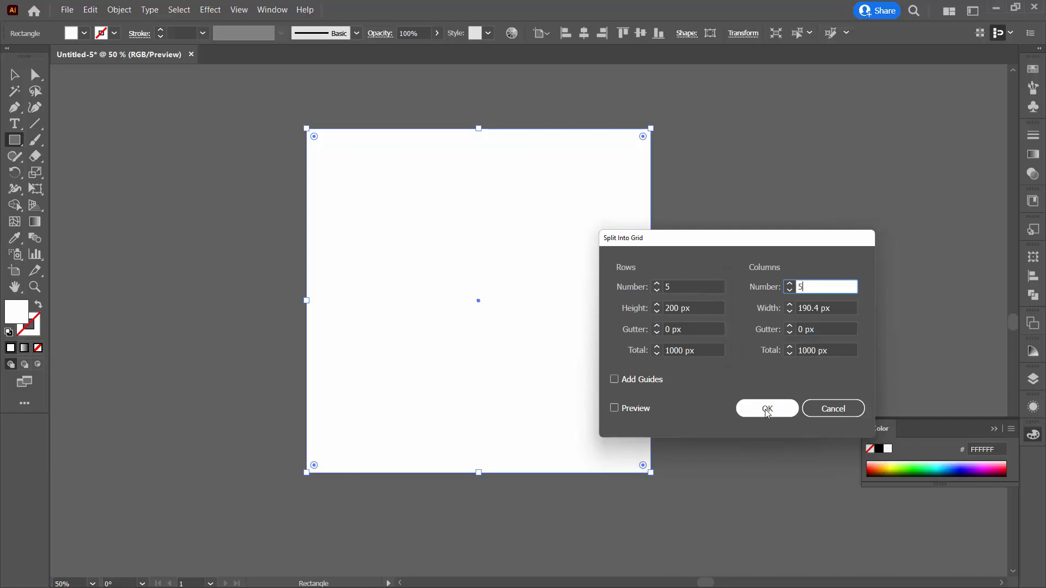
click(766, 408)
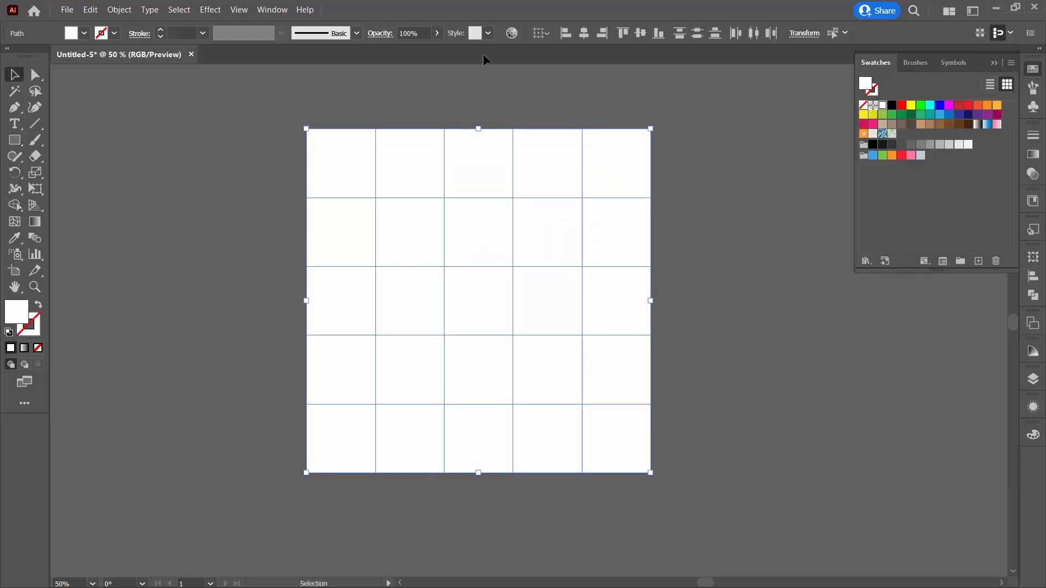
mouse_move(945, 252)
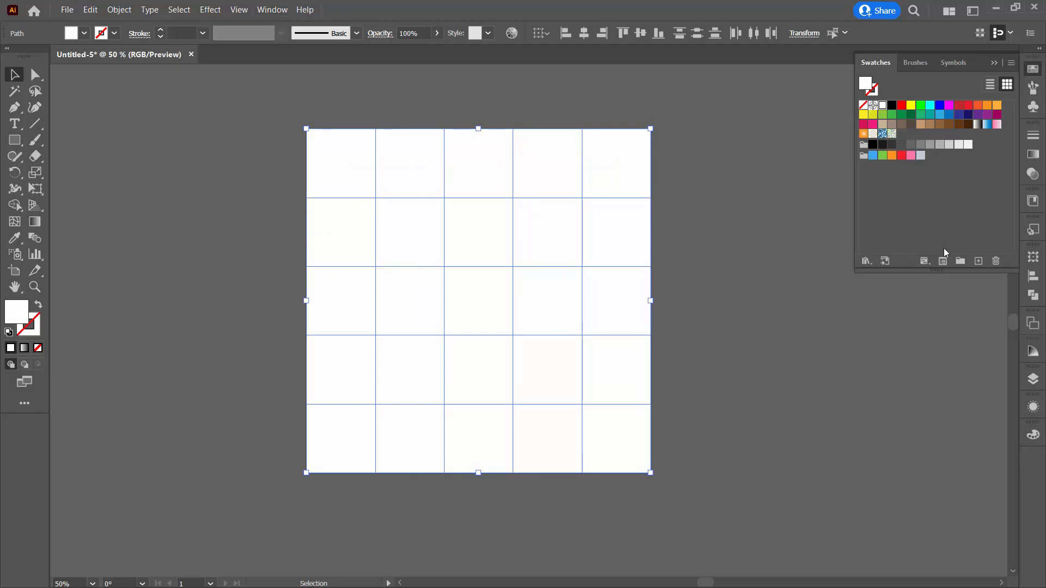
Step: Apply the rainbow swatch from the Spectrums gradient library to all 25 tiles
click(865, 261)
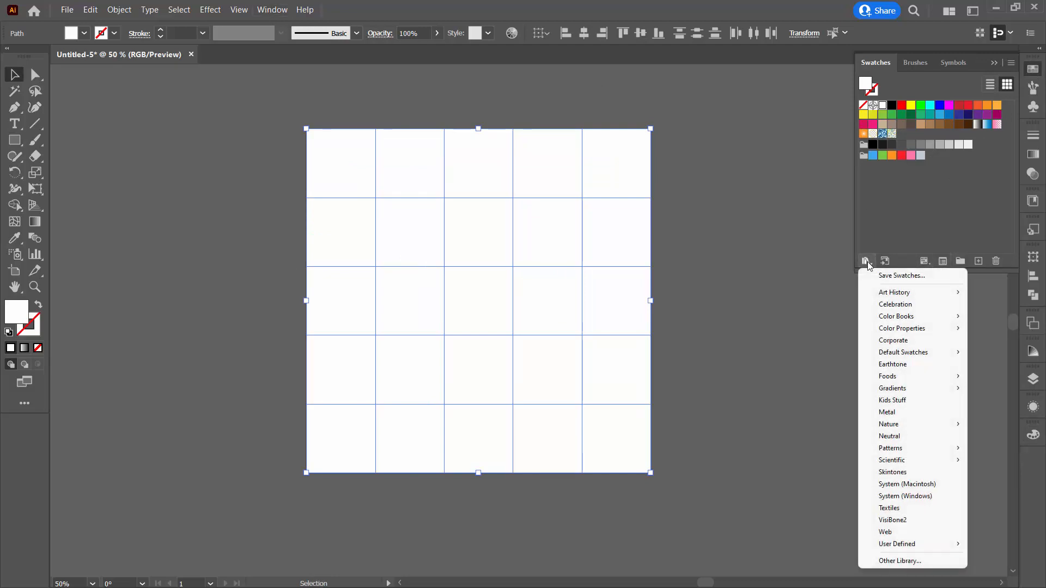
mouse_move(910, 377)
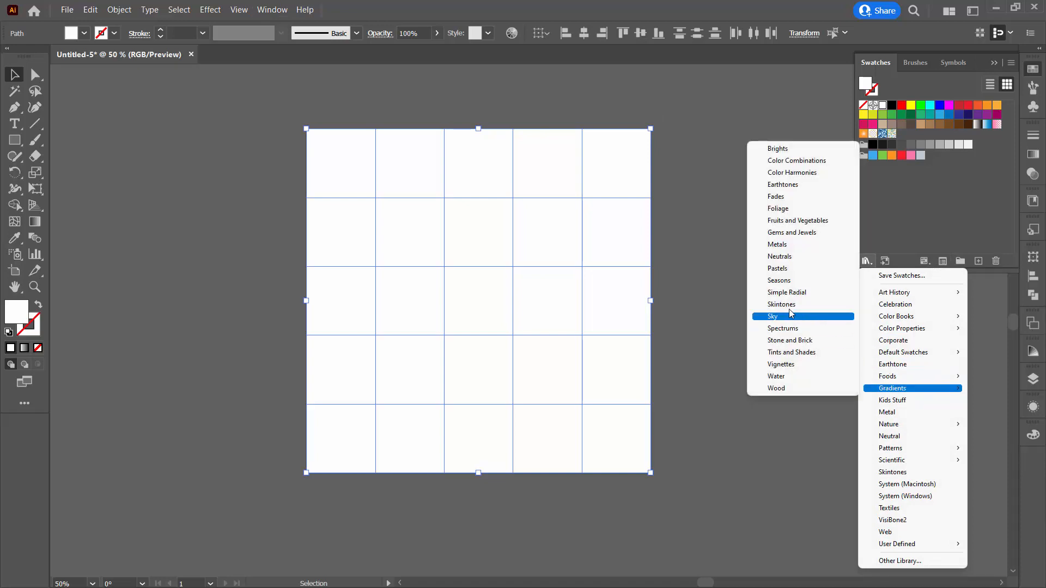
click(782, 328)
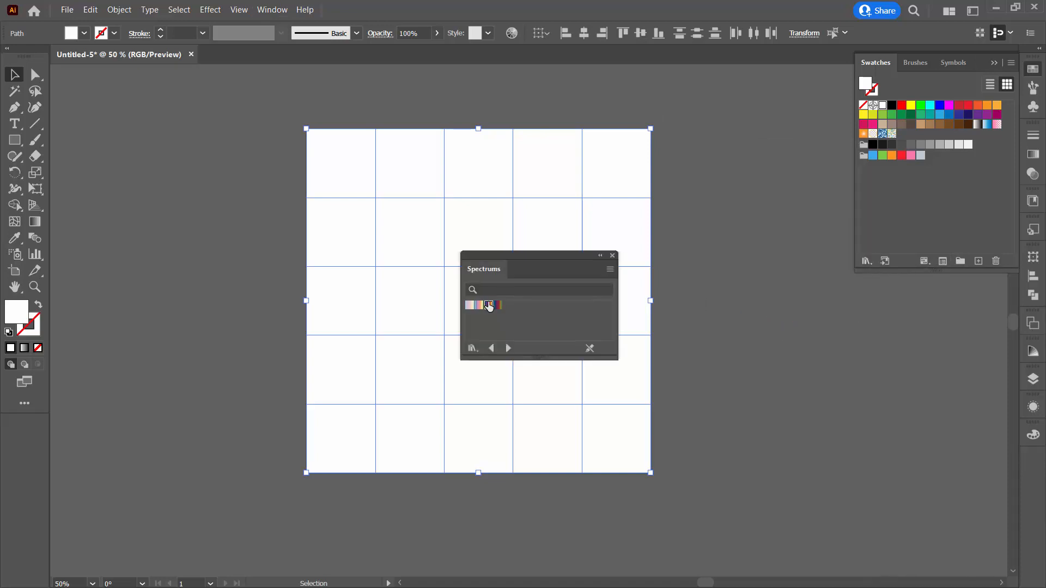
click(488, 305)
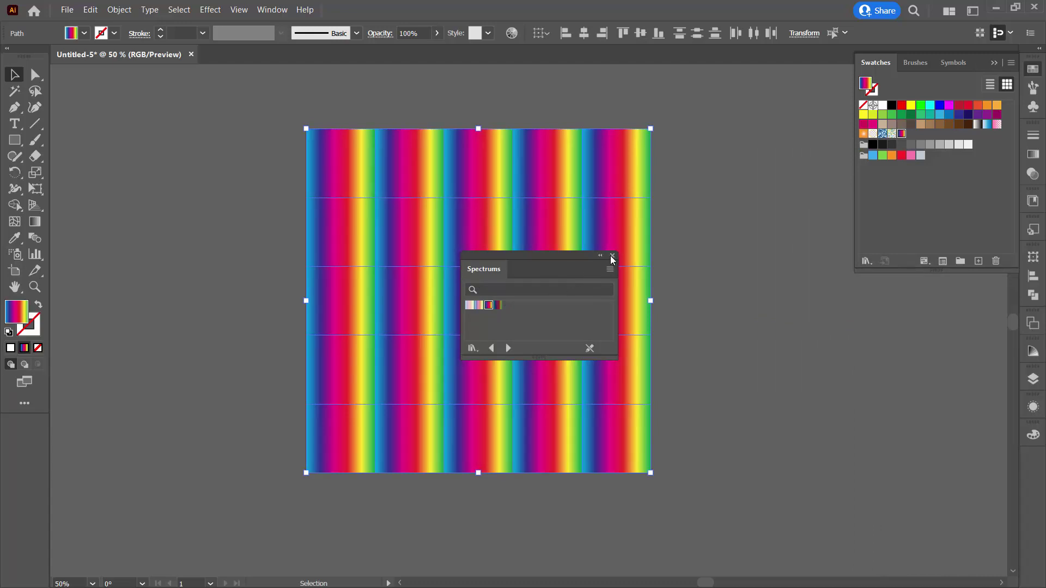
click(610, 258)
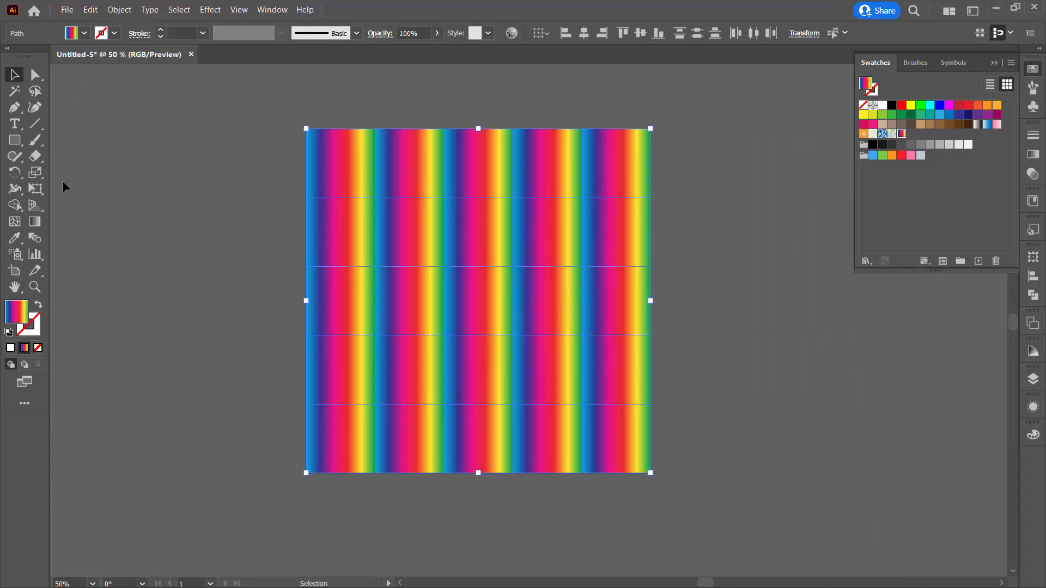
Step: Drag one diagonal gradient across the grid, blue top-left to green bottom-right, then reselect the tiles
click(35, 222)
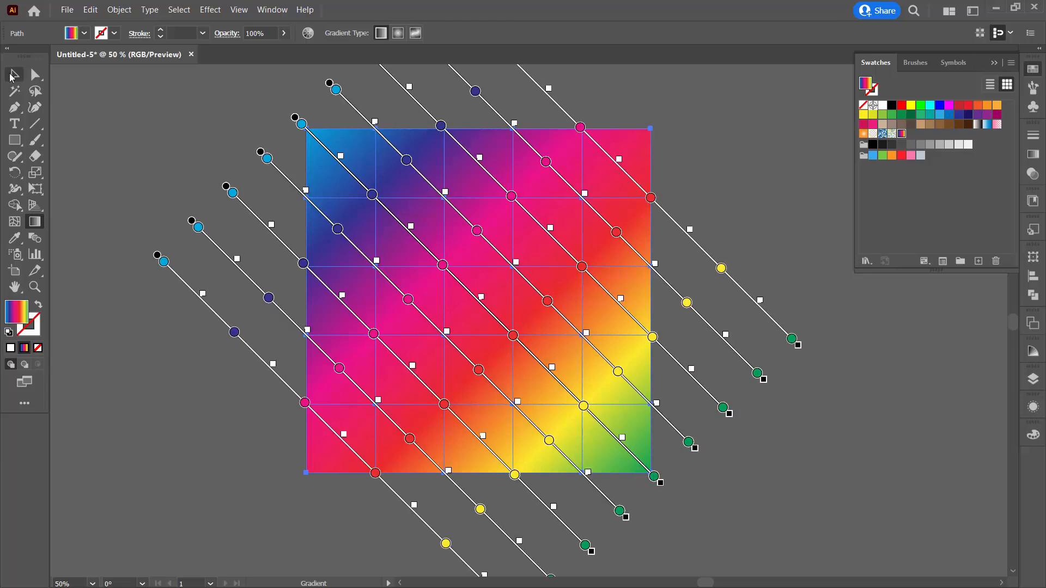
click(15, 74)
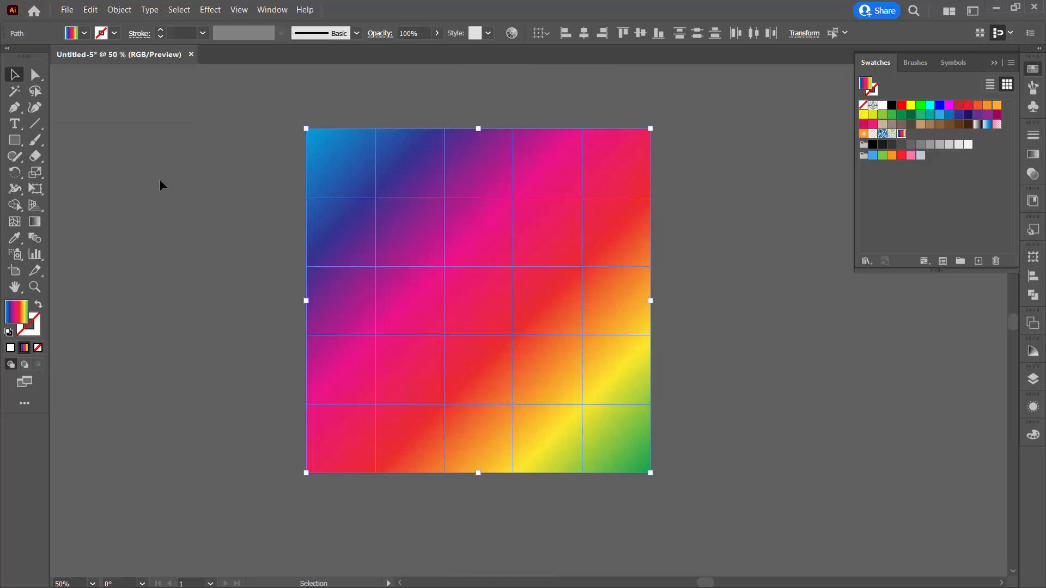
click(210, 87)
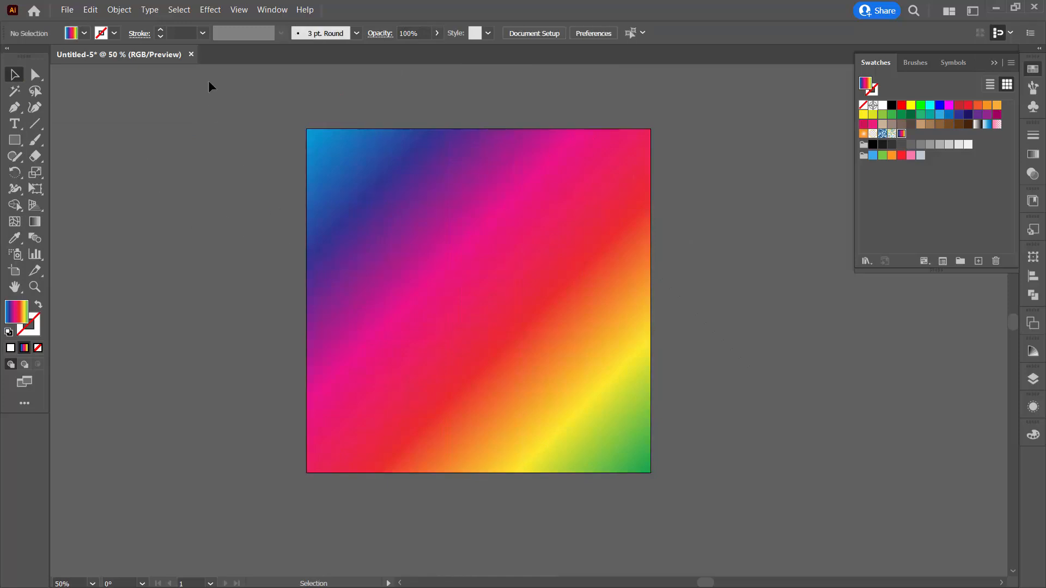
click(478, 300)
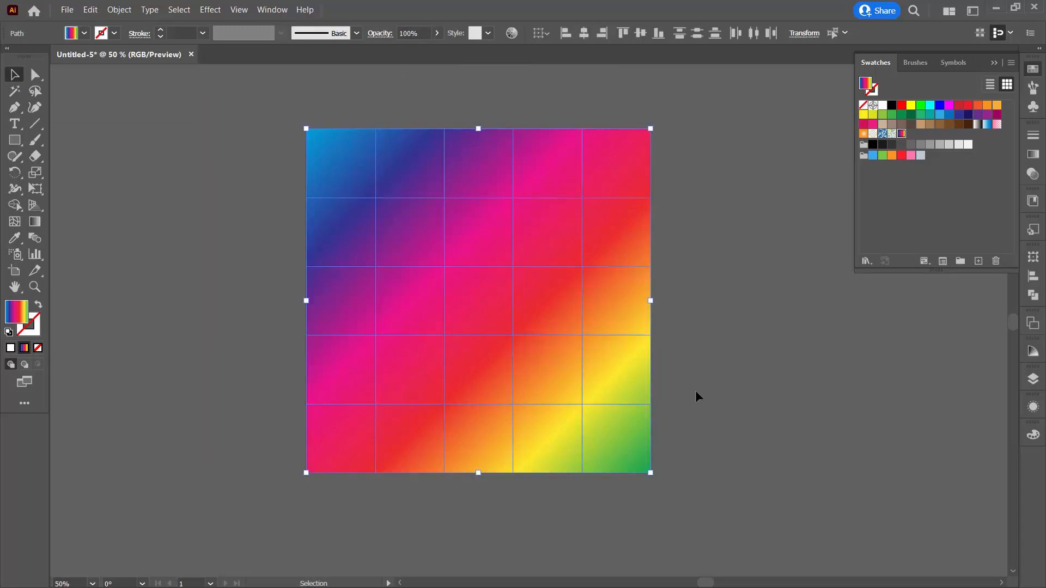
Step: Expand Layer 1 to show the tile paths and select only the top-left tile
click(1032, 379)
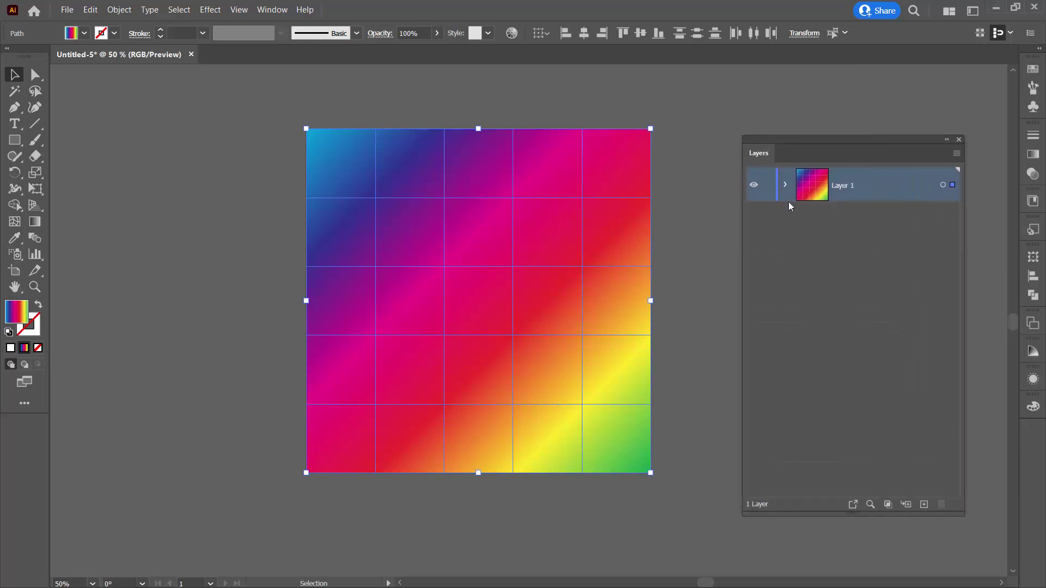
click(785, 184)
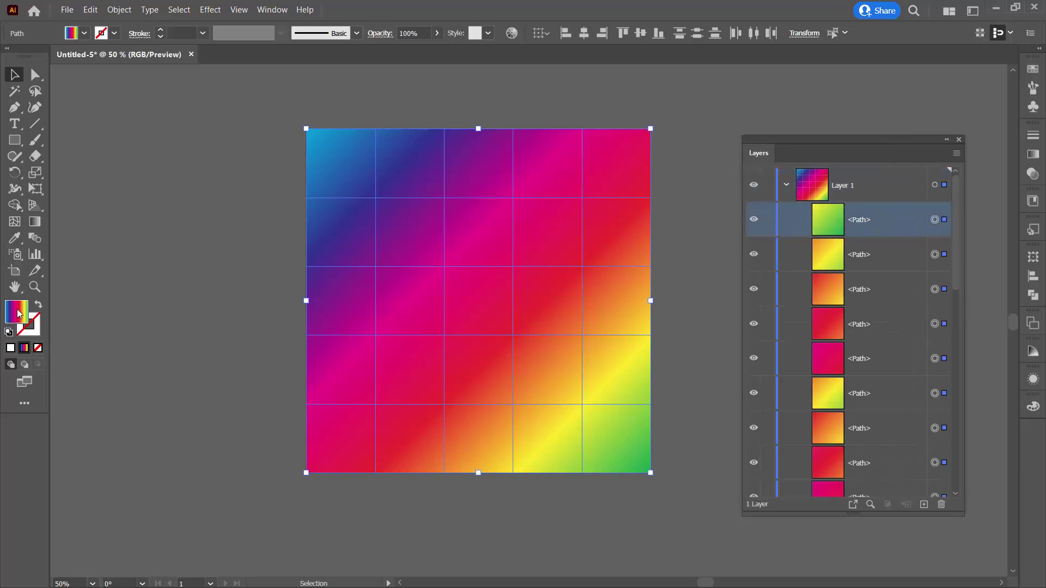
click(340, 162)
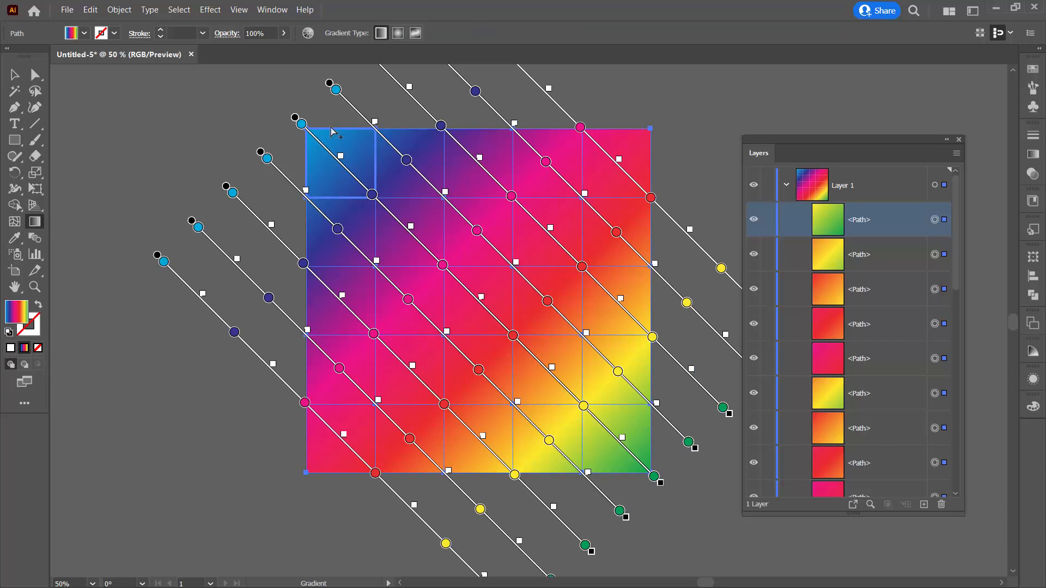
click(15, 74)
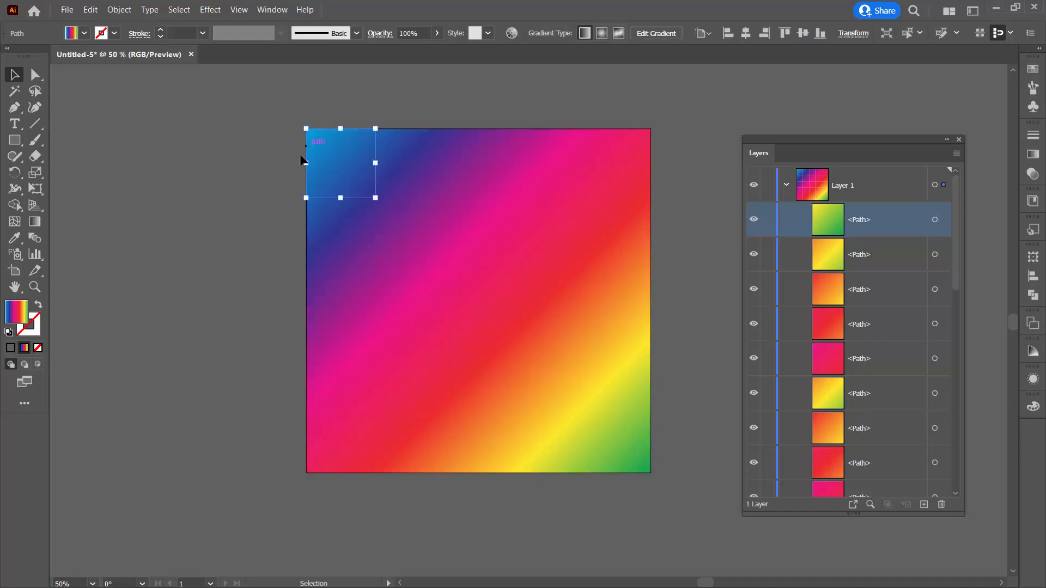
mouse_move(332, 163)
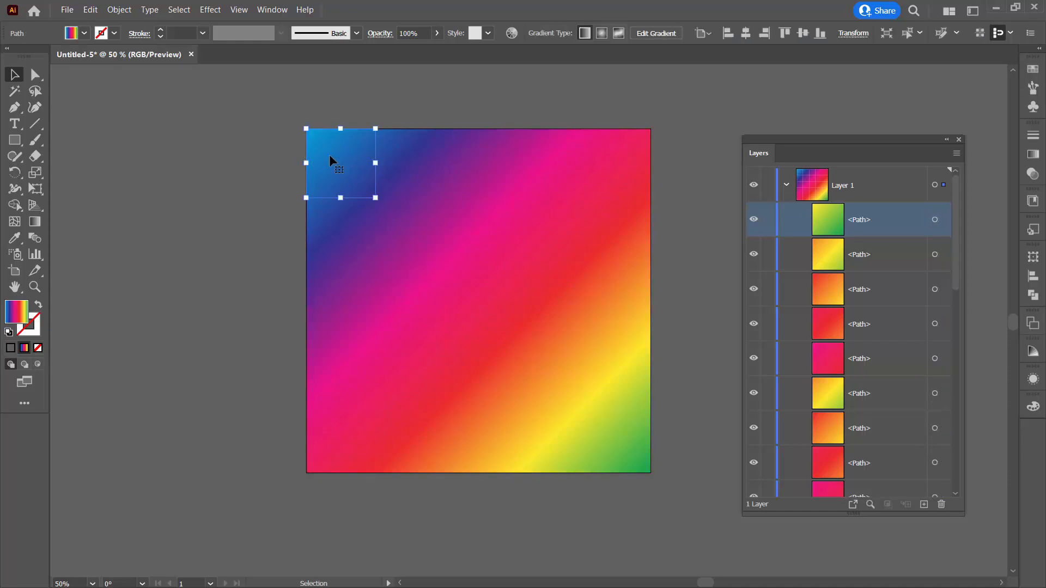
mouse_move(500, 187)
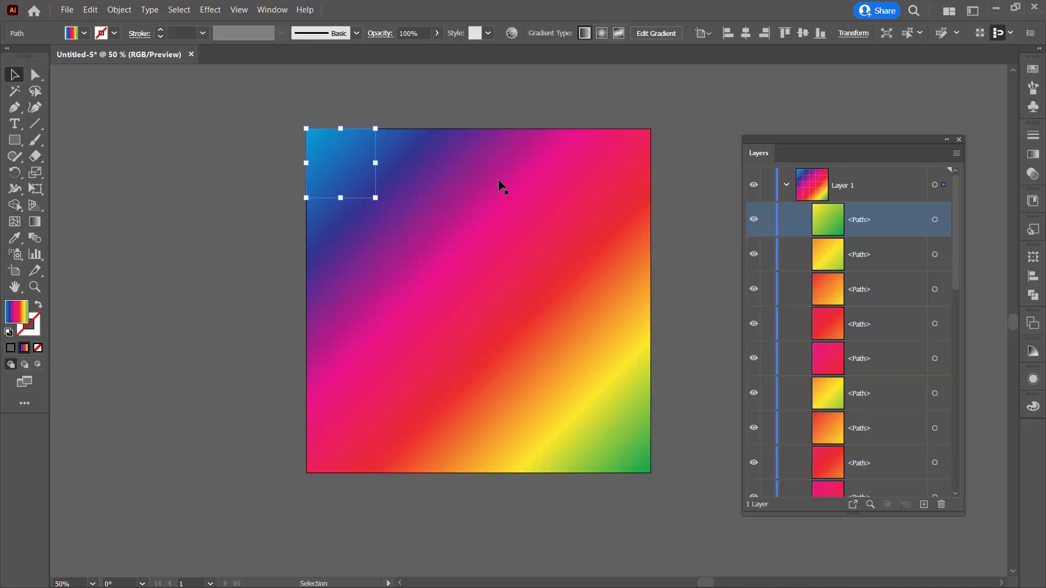
mouse_move(342, 164)
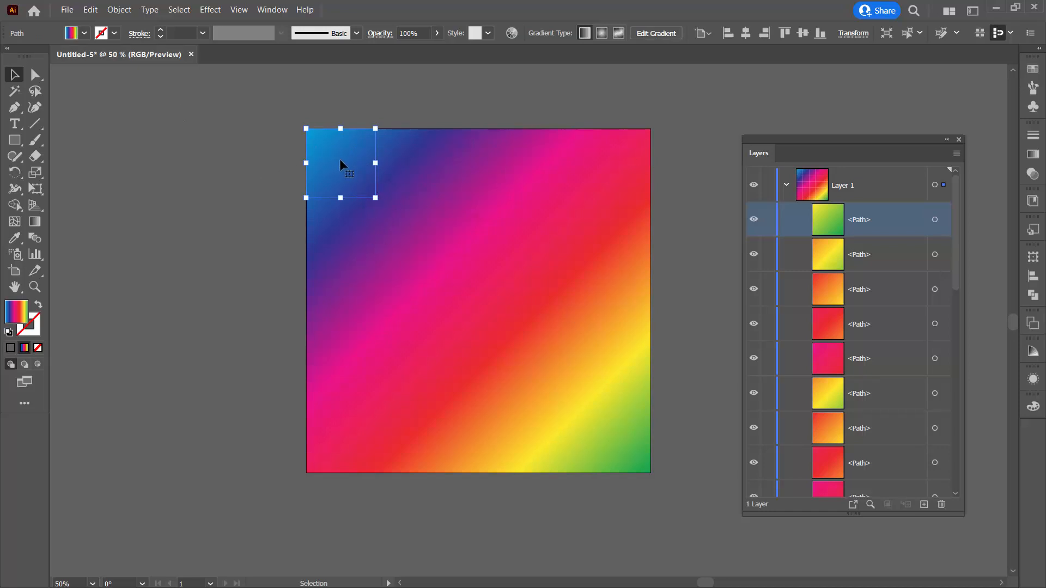
mouse_move(912, 305)
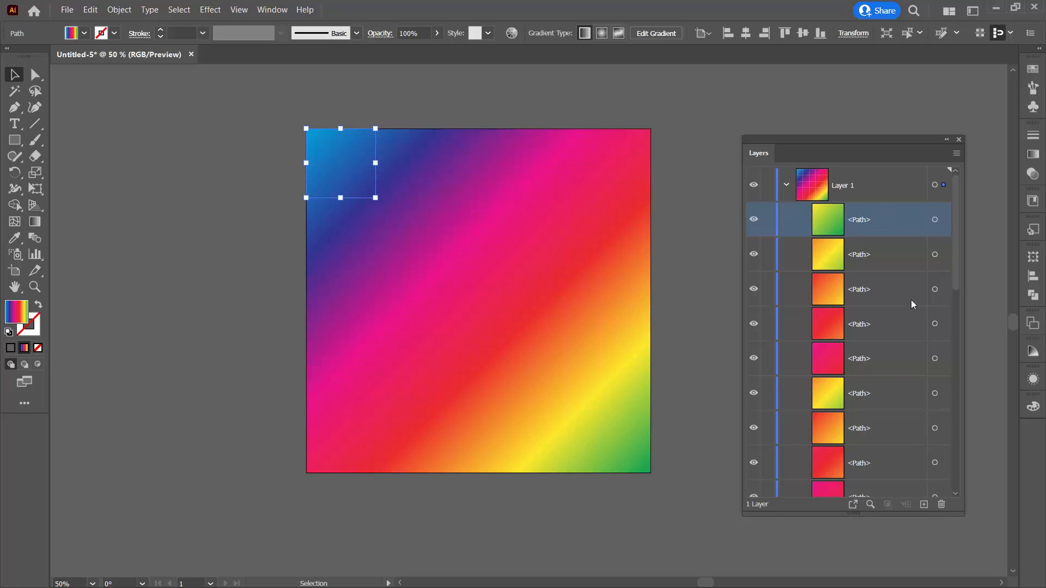
scroll(down, 3)
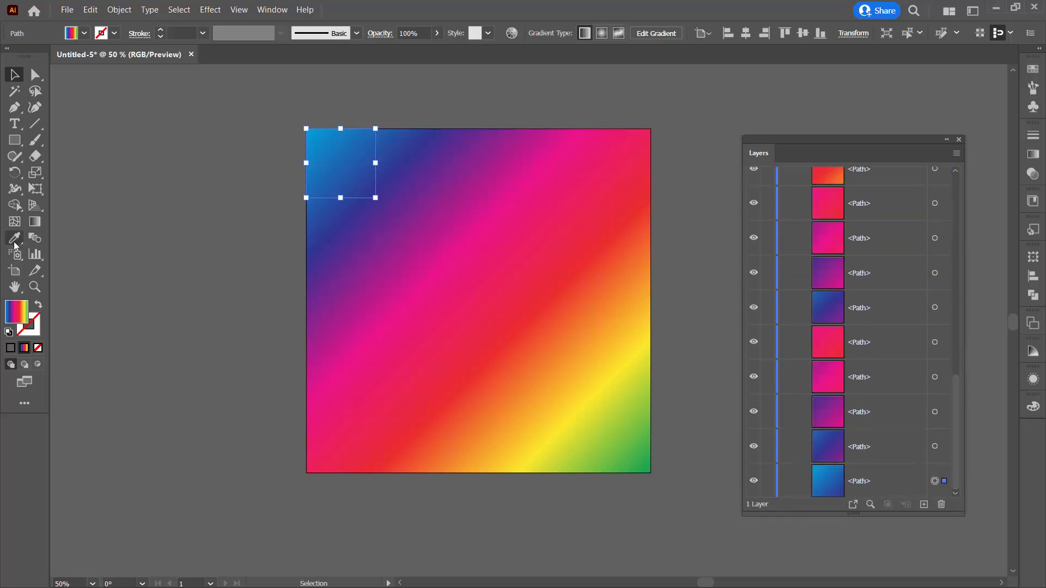
Step: Eyedropper flat sampled colours into the first three top-row squares
click(14, 238)
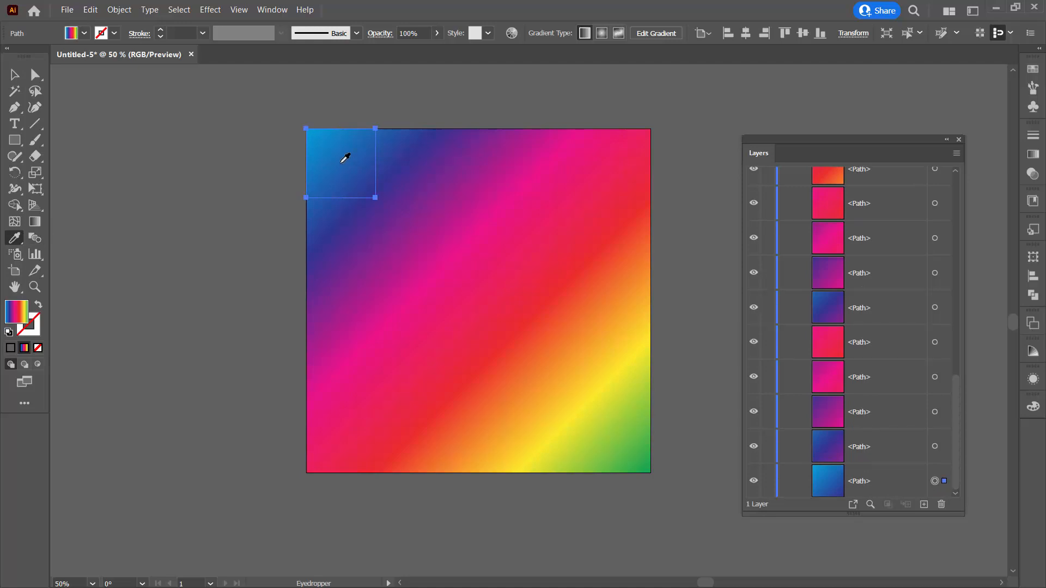
click(345, 160)
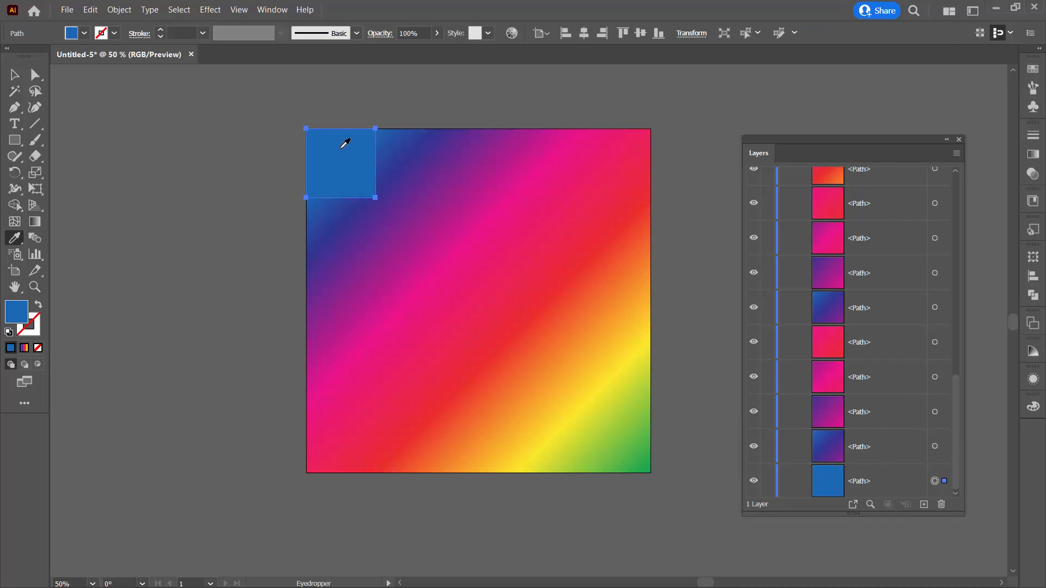
mouse_move(348, 160)
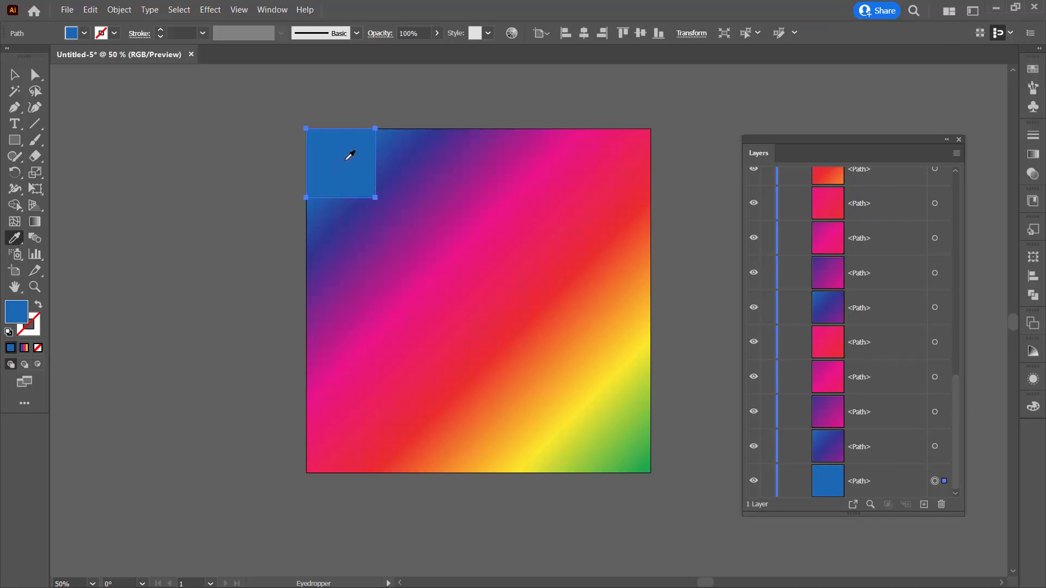
mouse_move(408, 160)
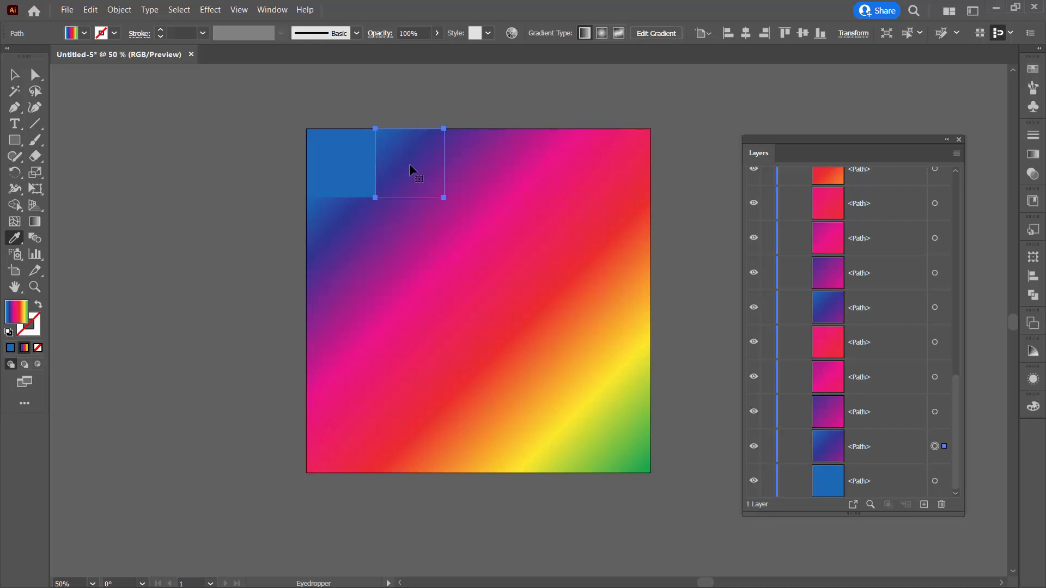
click(410, 163)
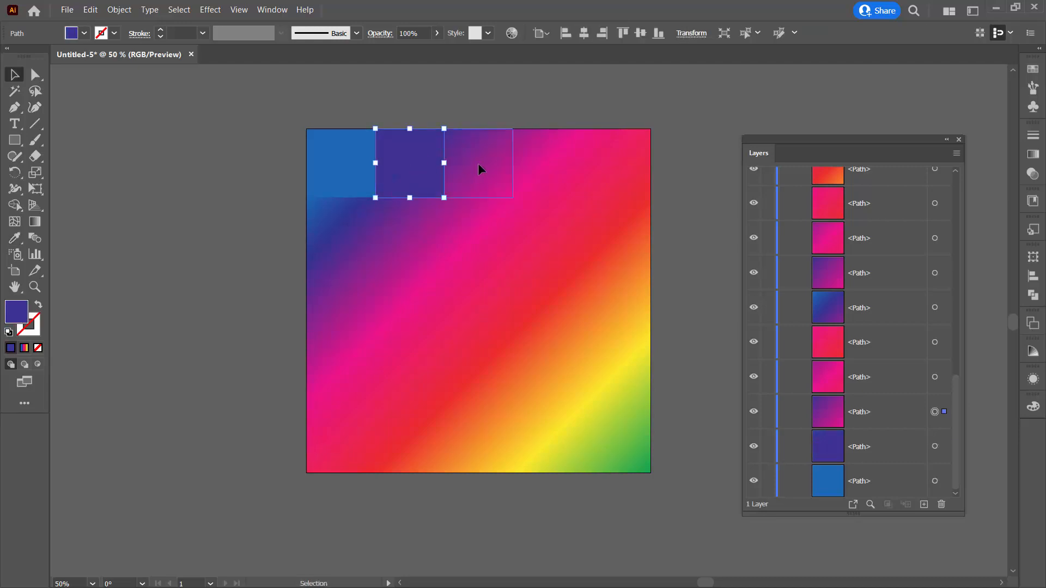
click(35, 238)
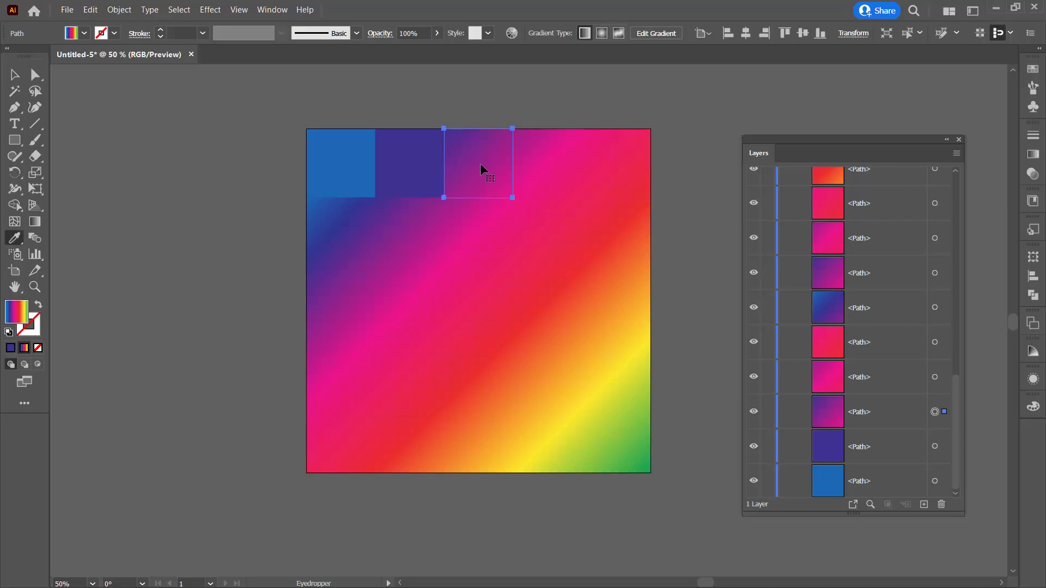
click(479, 162)
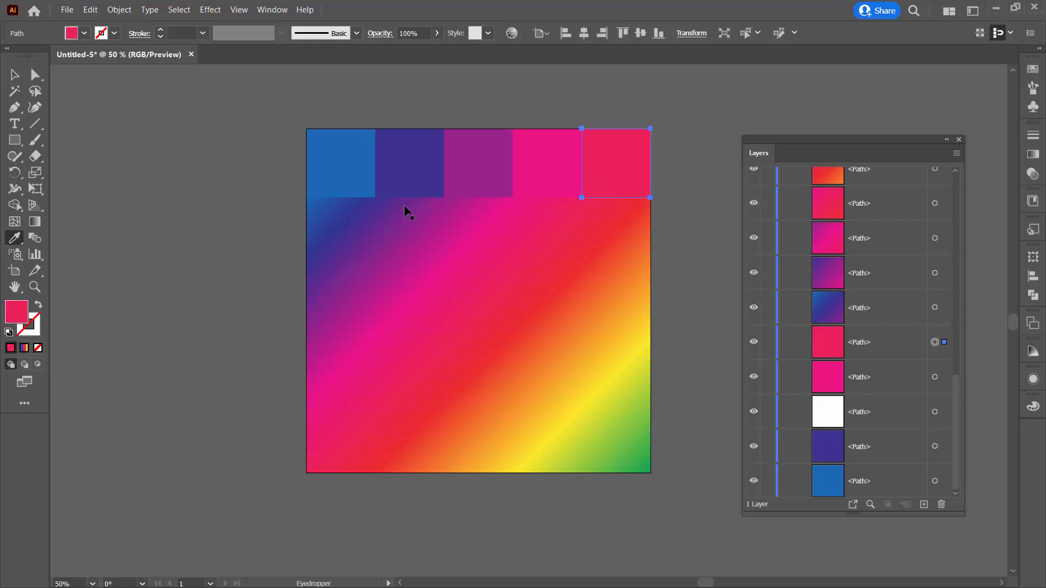
Step: Eyedropper flat sampled colours into the remaining squares, ending with green bottom-right
click(340, 234)
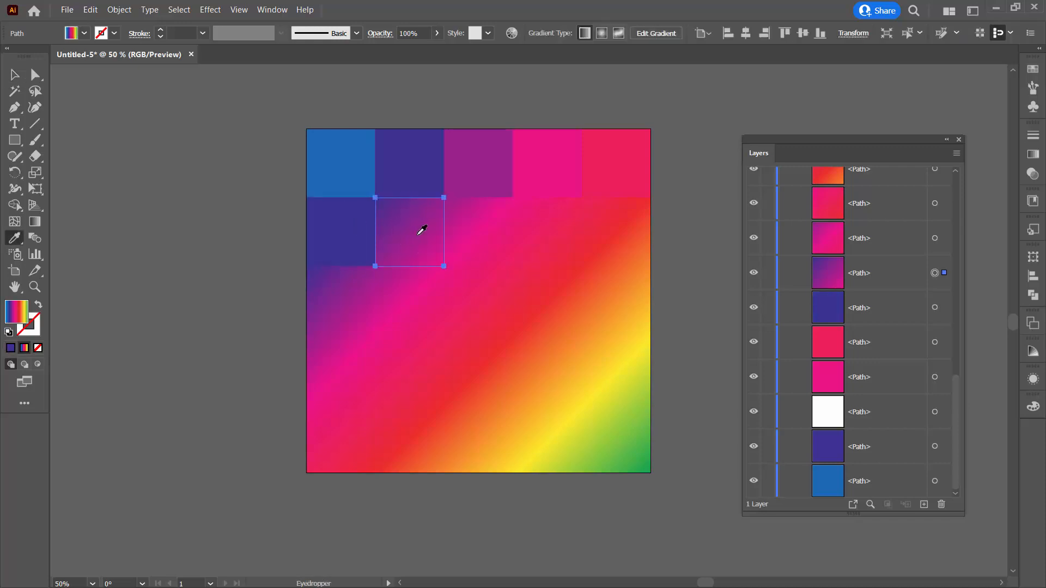
click(412, 234)
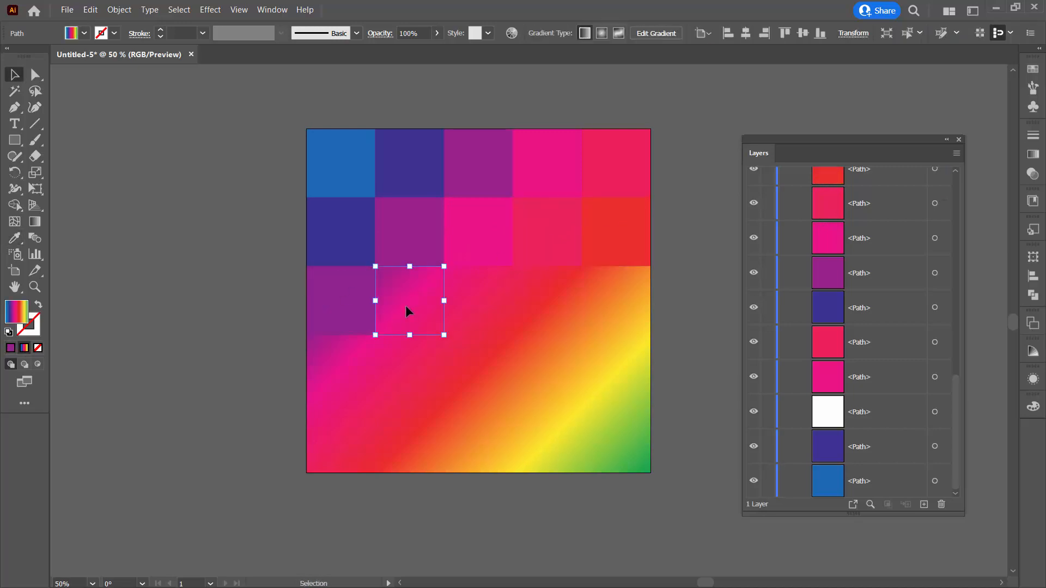
click(14, 238)
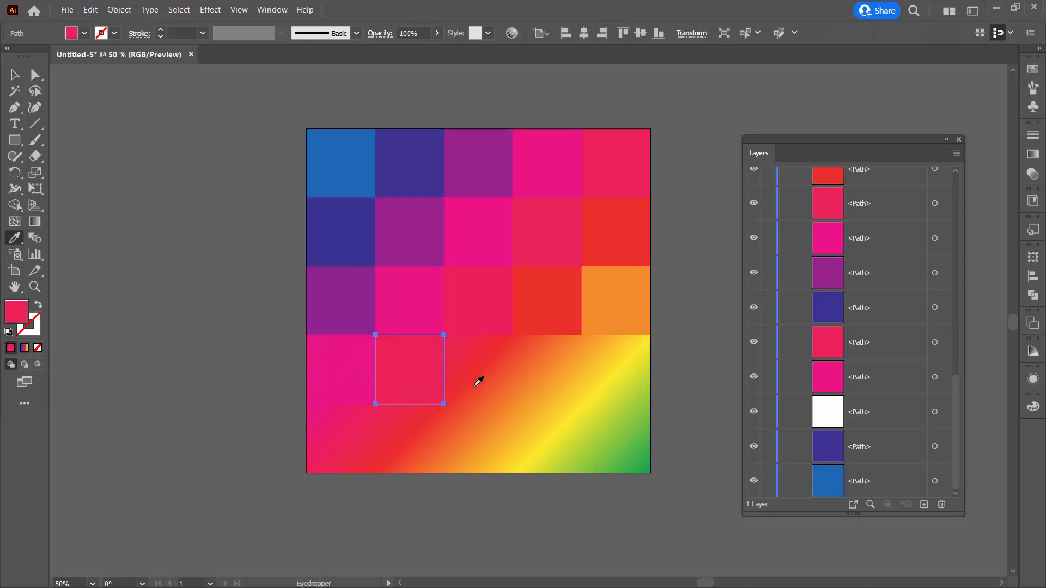
click(547, 371)
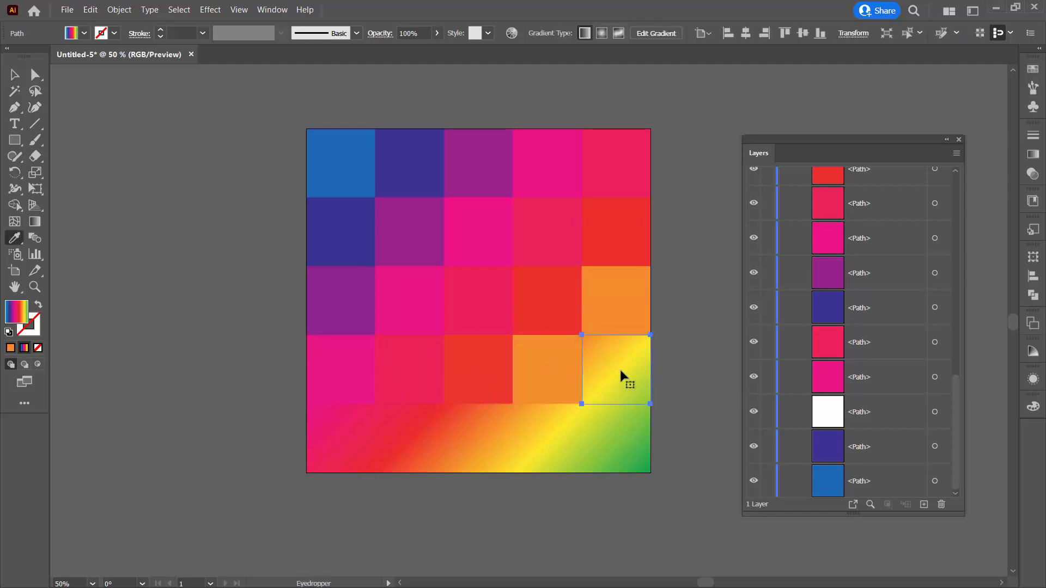
click(340, 438)
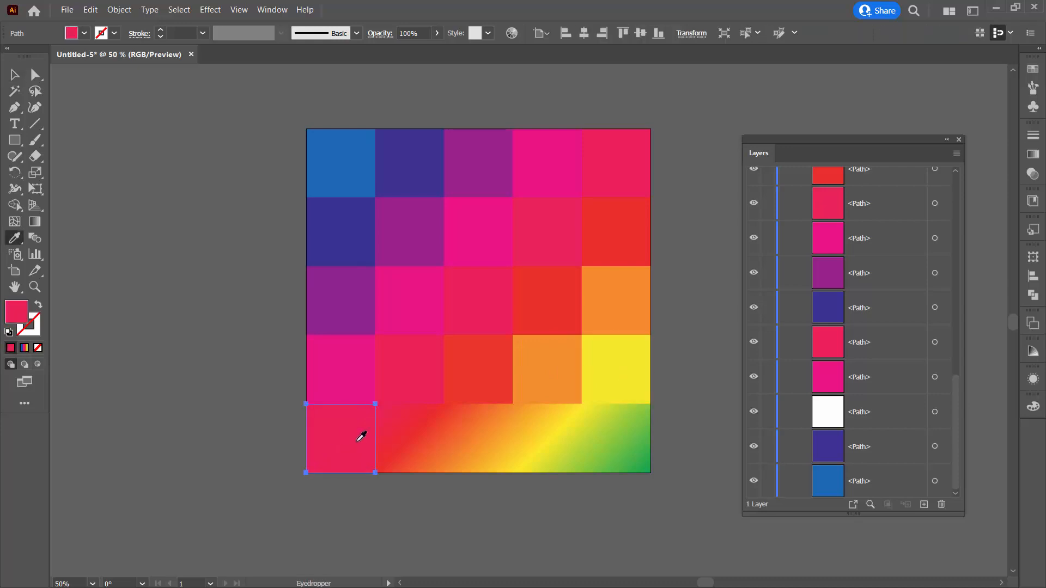
click(478, 438)
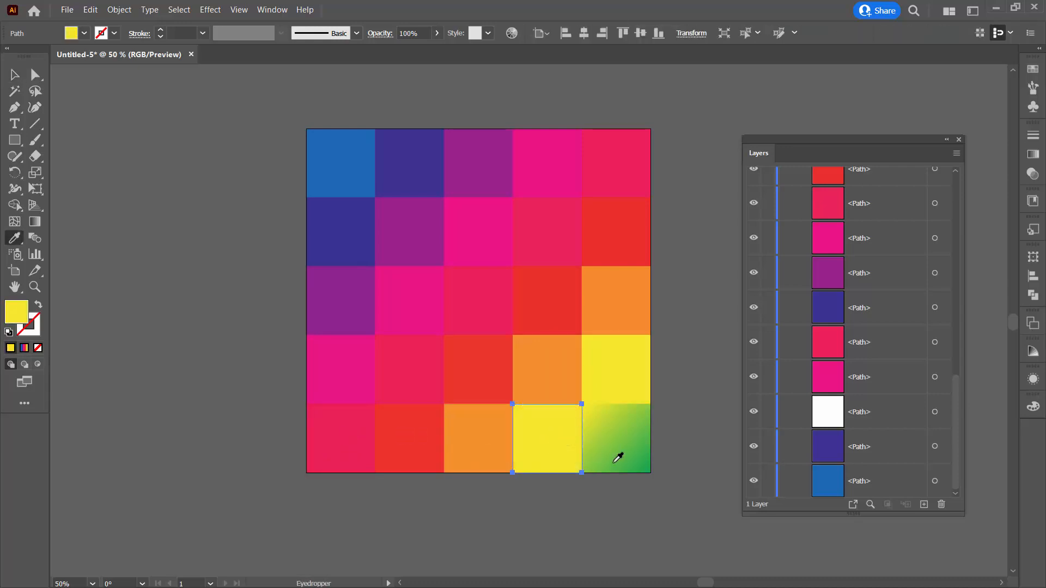
click(616, 457)
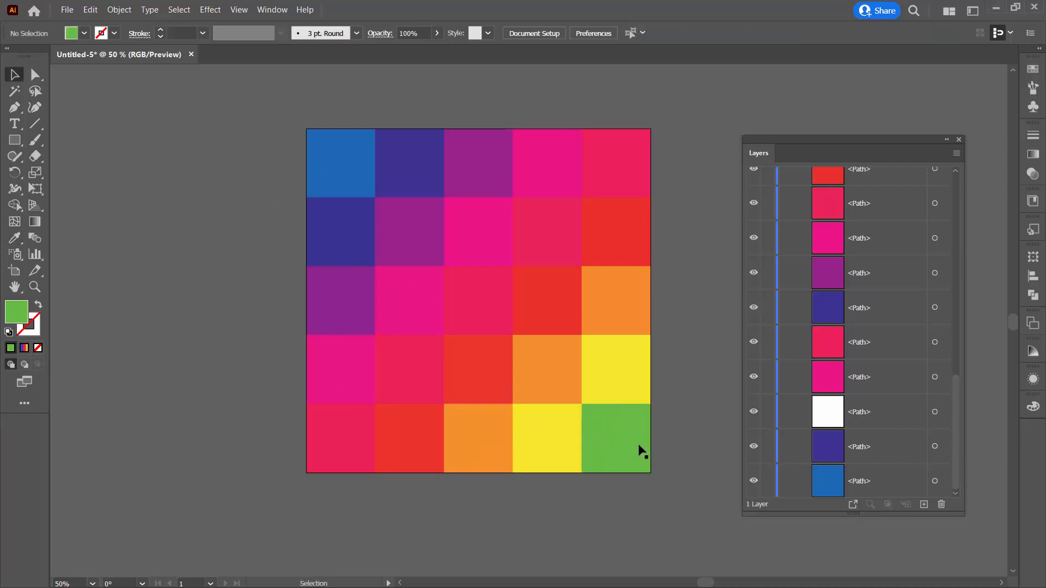
mouse_move(359, 292)
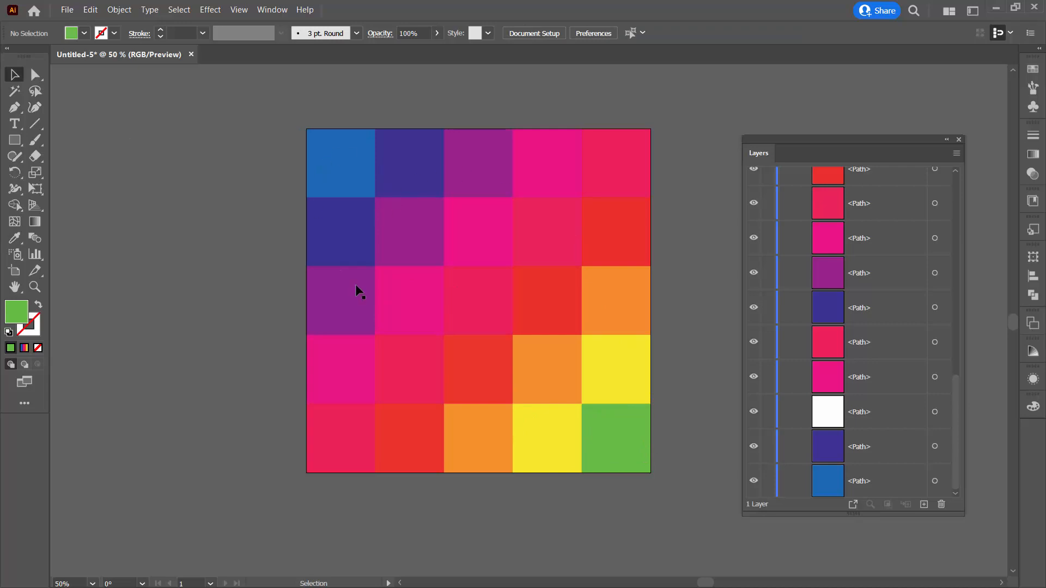
mouse_move(663, 465)
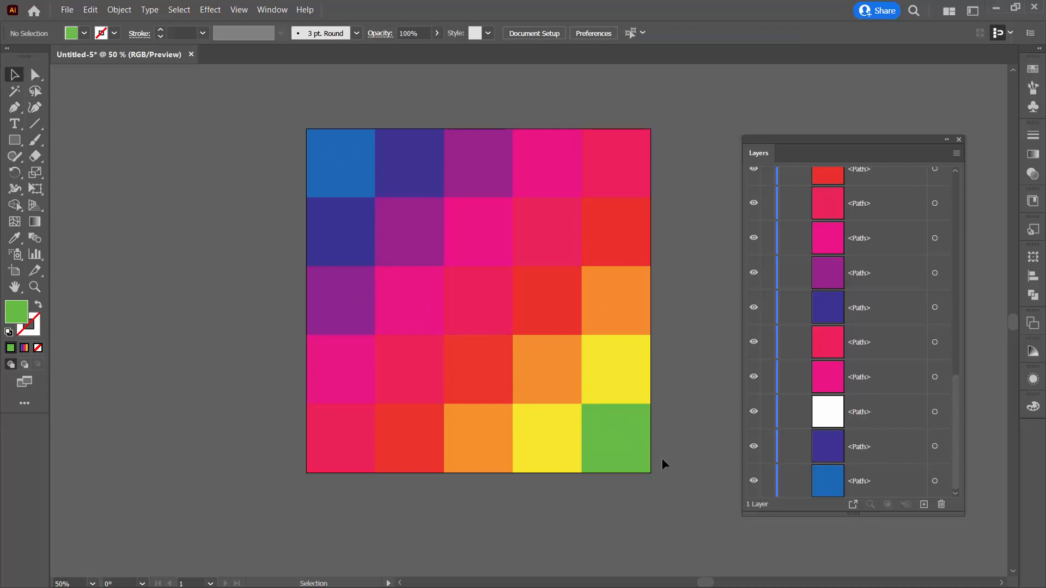
mouse_move(624, 445)
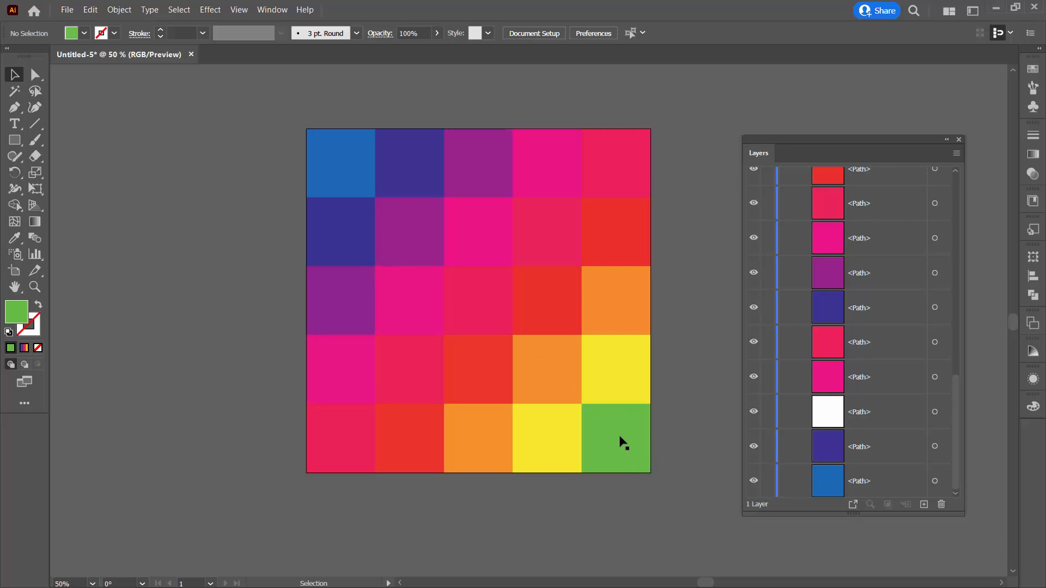
mouse_move(646, 429)
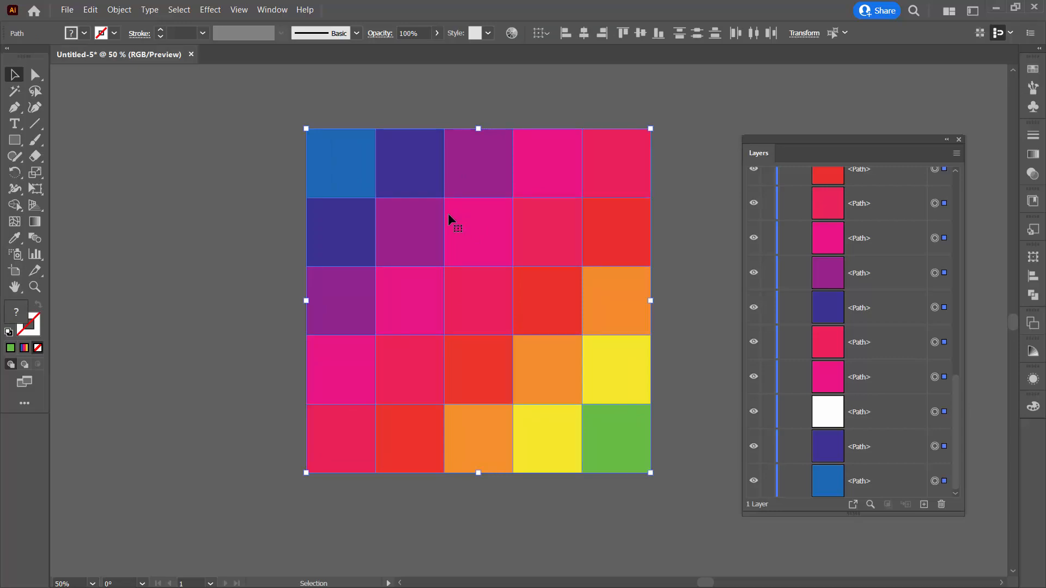
mouse_move(801, 35)
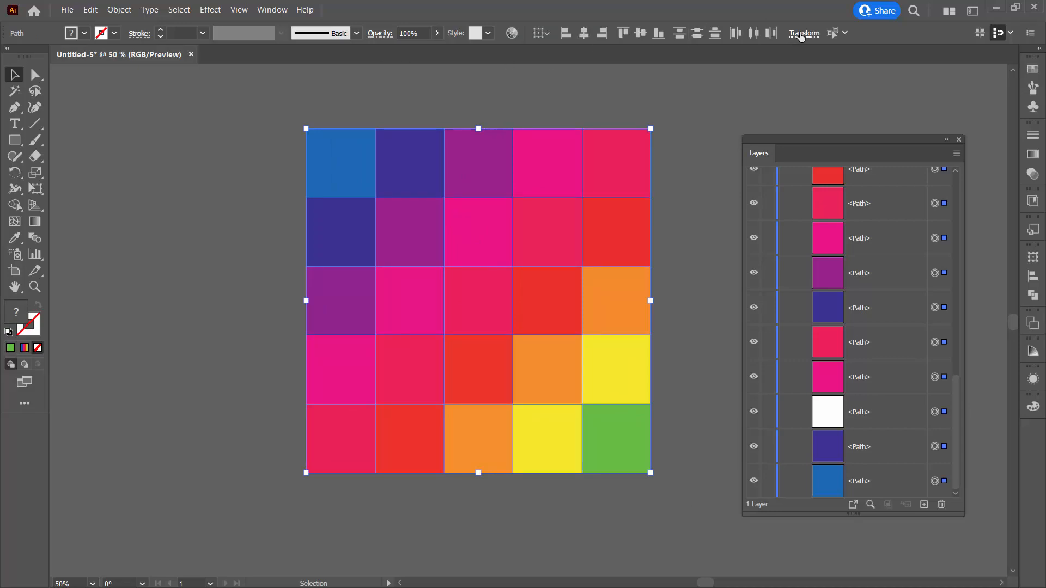
Step: Rotate the grid 135° in Transform around its centre reference point
click(805, 33)
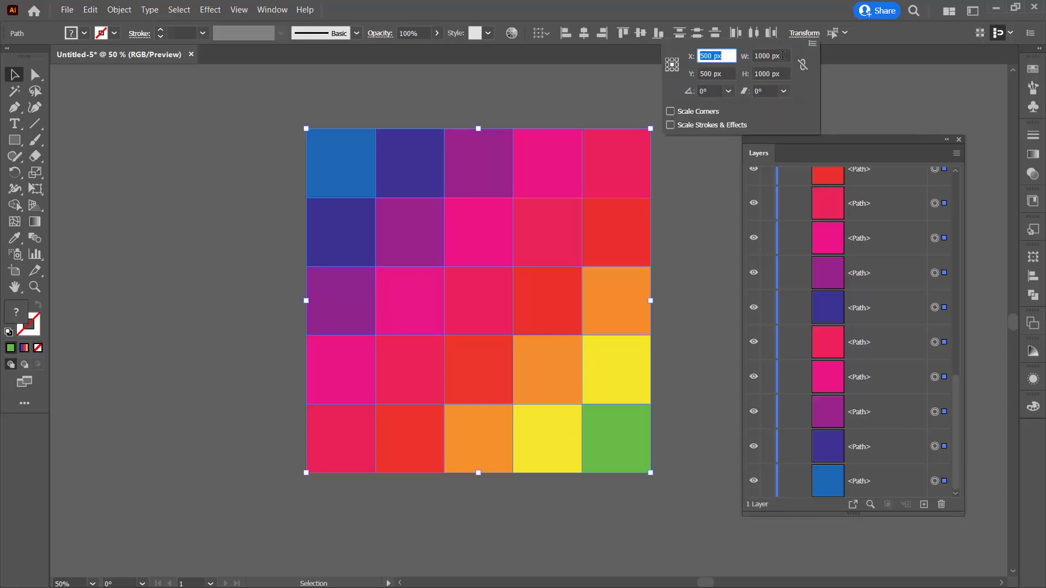
mouse_move(672, 65)
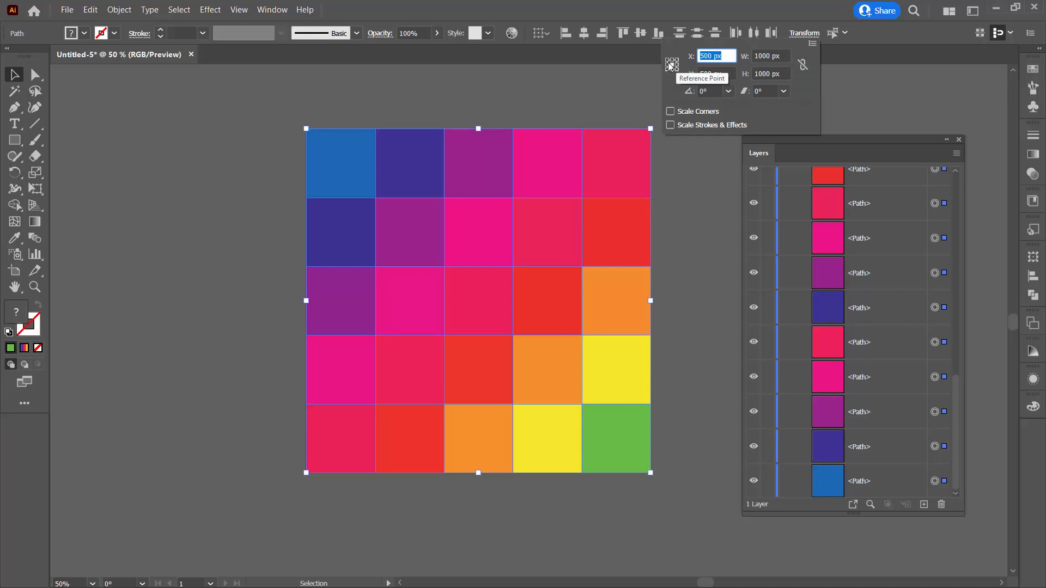
click(769, 56)
text(135)
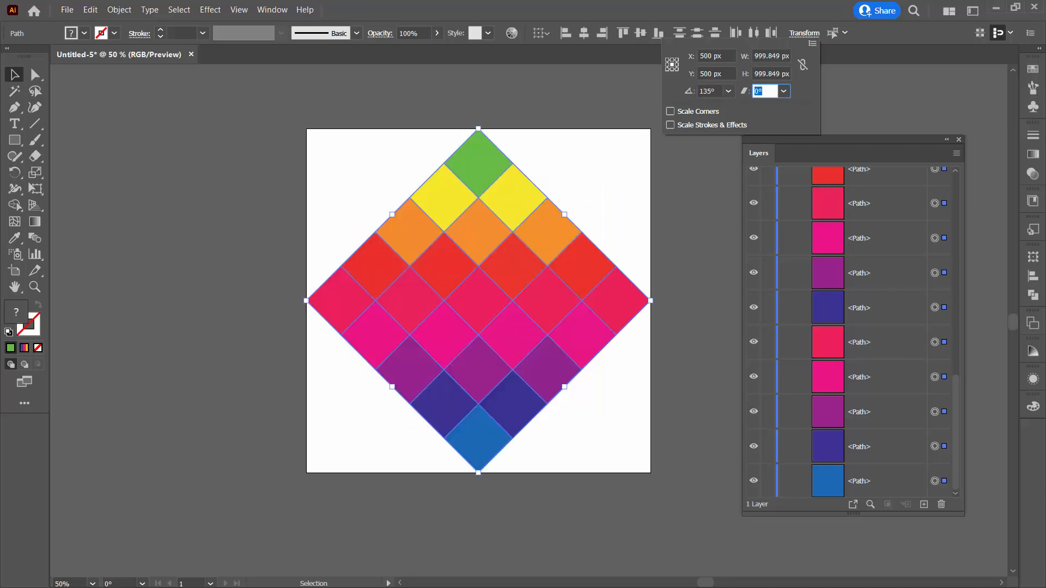
mouse_move(696, 110)
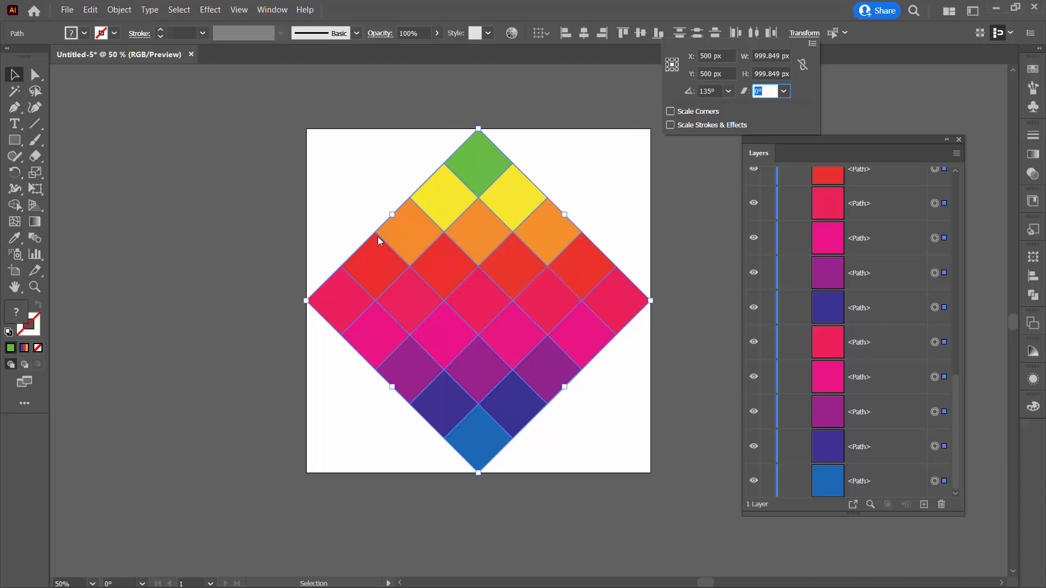
mouse_move(436, 290)
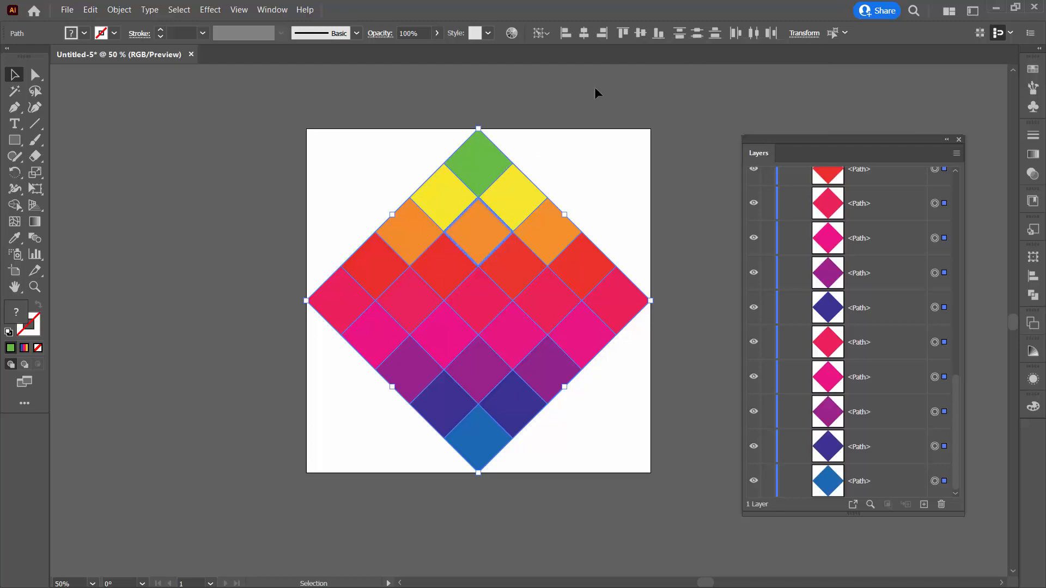
mouse_move(547, 220)
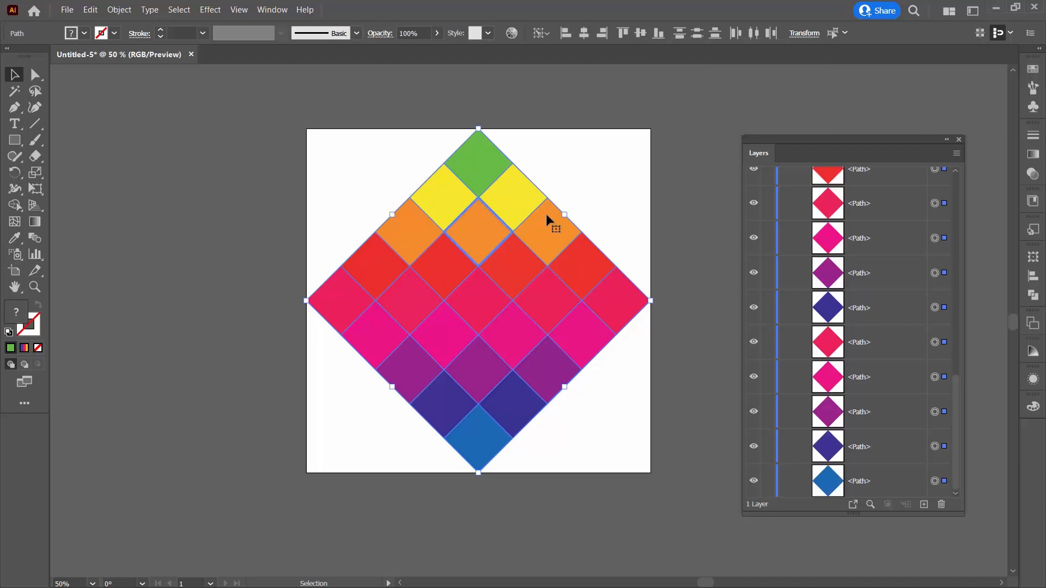
mouse_move(259, 79)
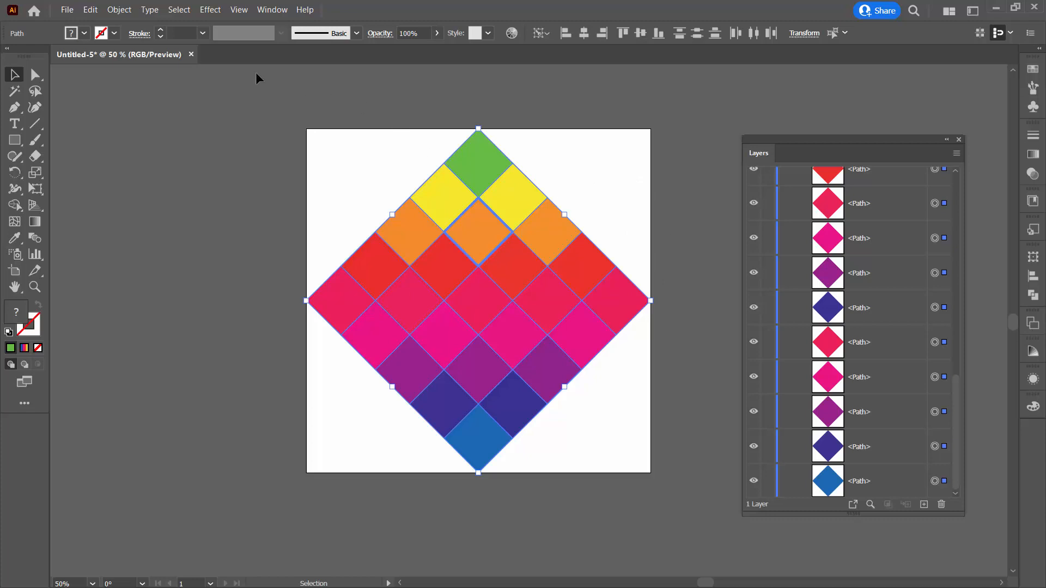
Step: Make a Brick by Column pattern with a 500 × 1000 px tile and 9 × 9 copies
click(119, 9)
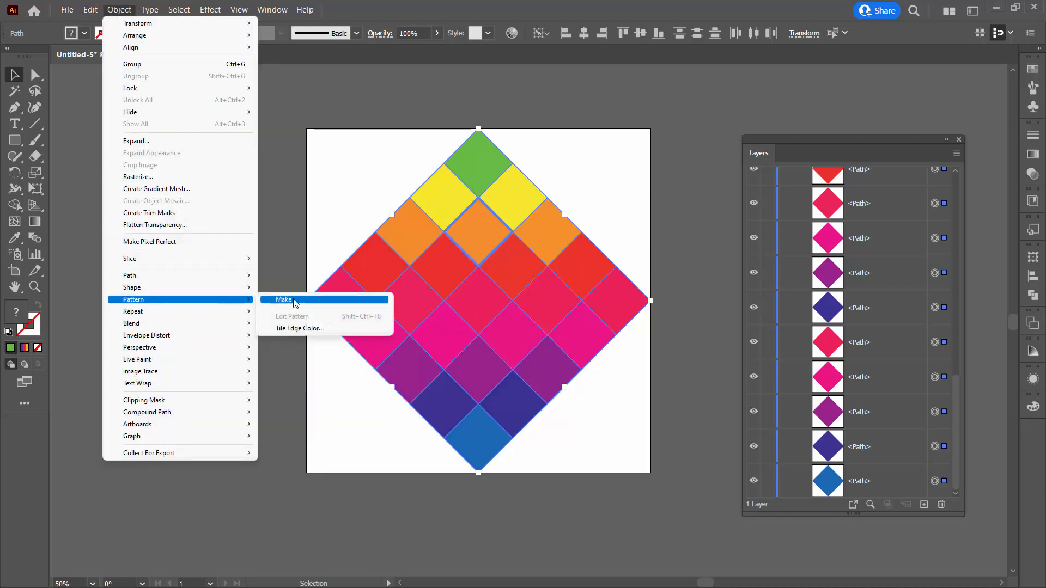
click(284, 300)
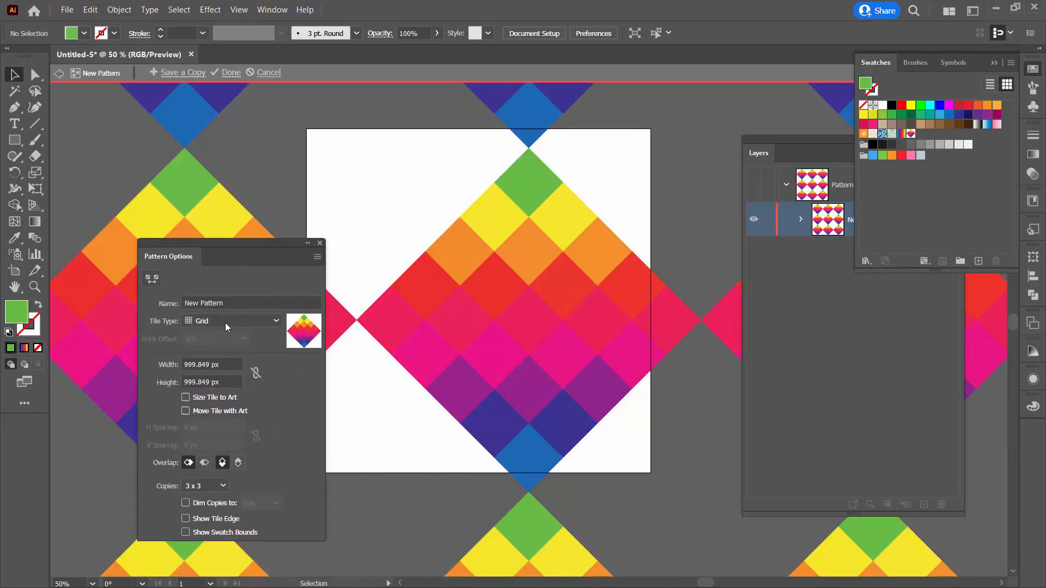
click(232, 321)
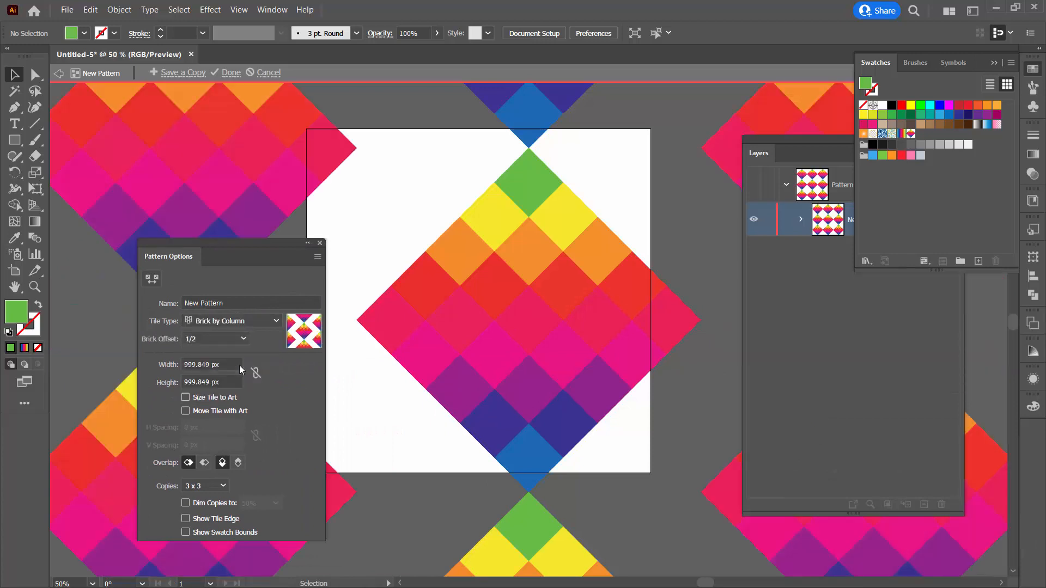
click(214, 365)
text(500)
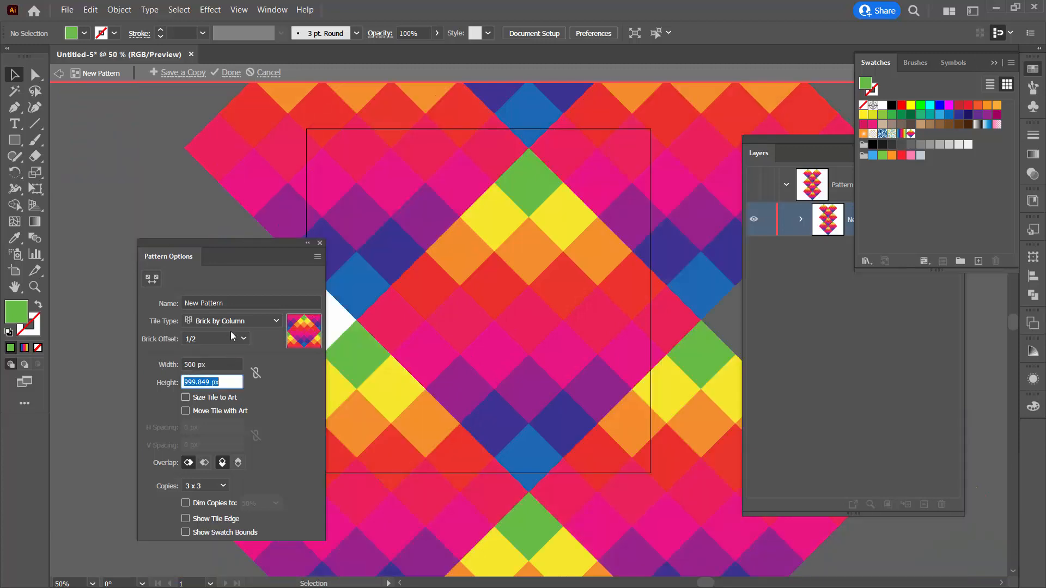
mouse_move(140, 359)
text(1000)
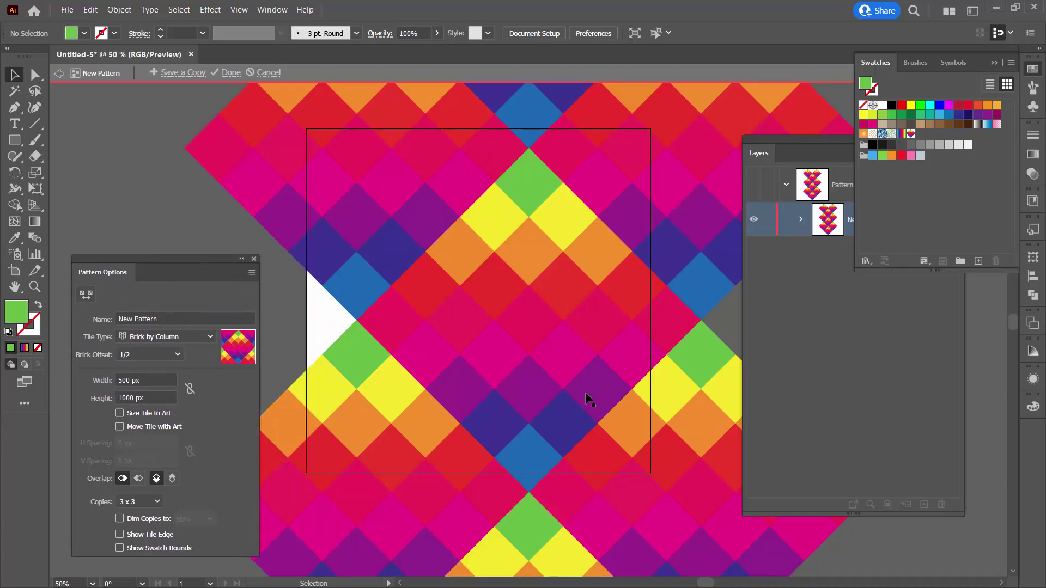
mouse_move(339, 259)
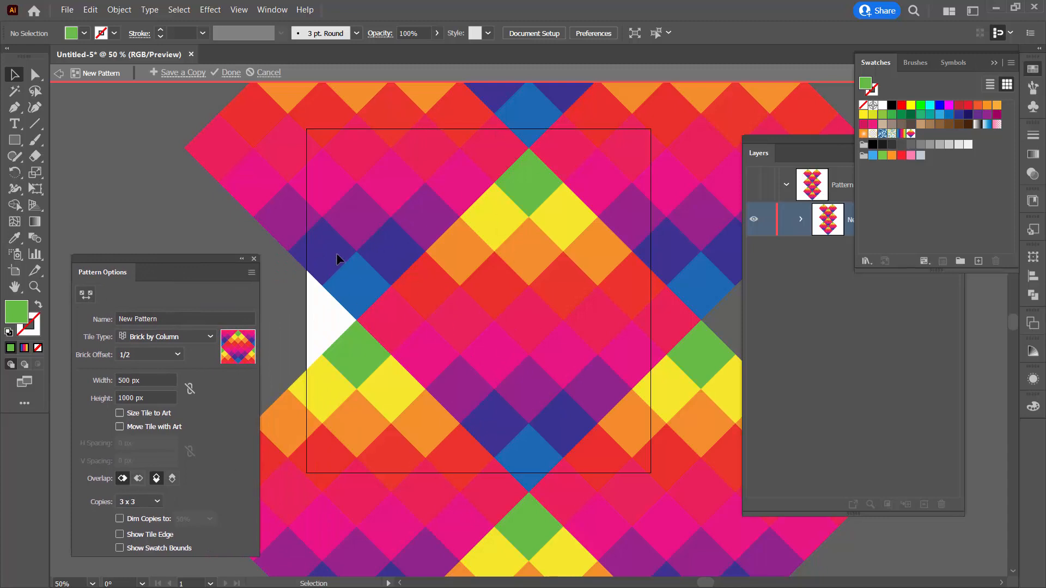
click(138, 501)
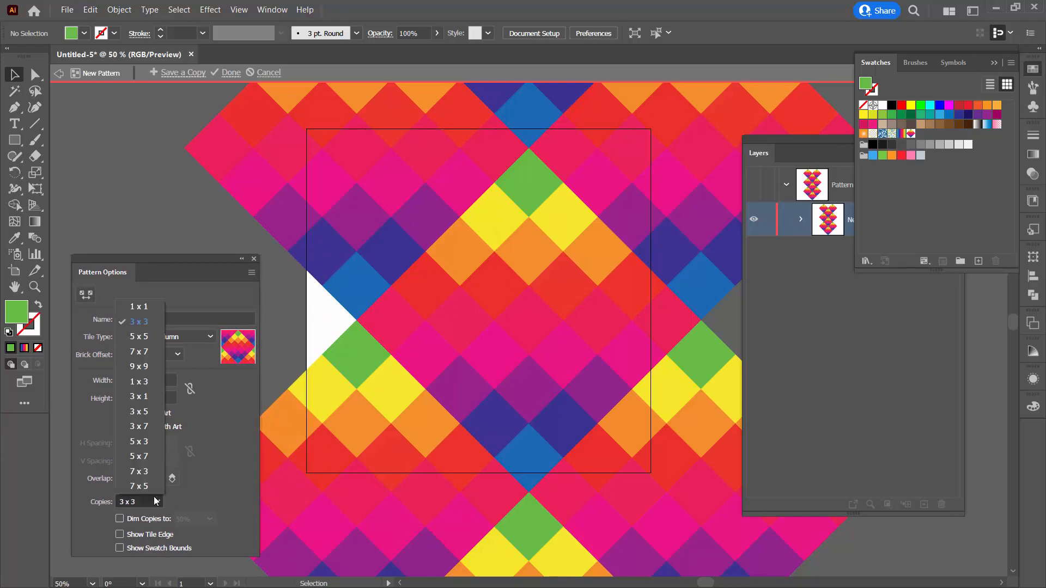
click(137, 366)
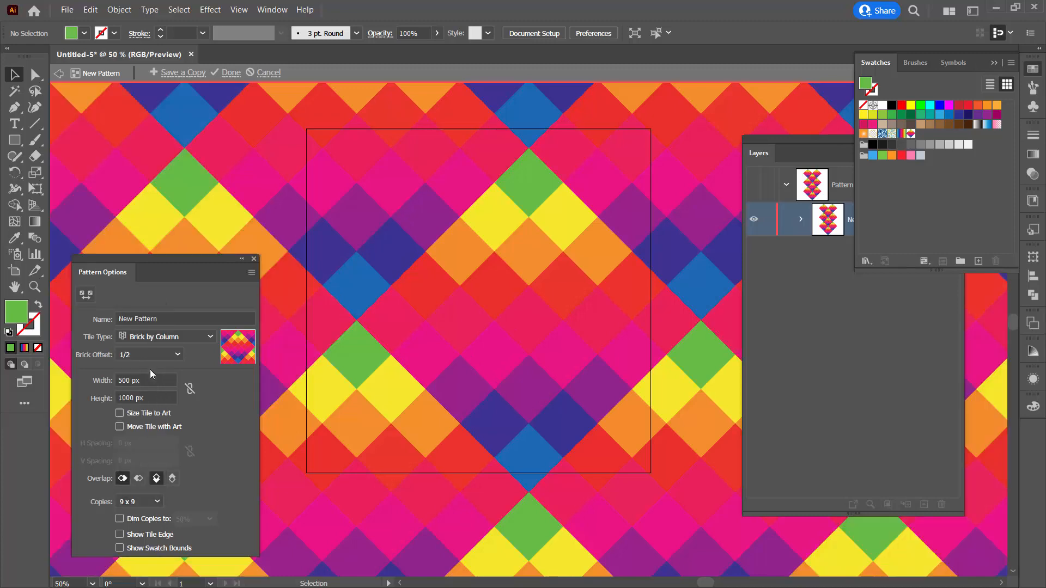
mouse_move(292, 321)
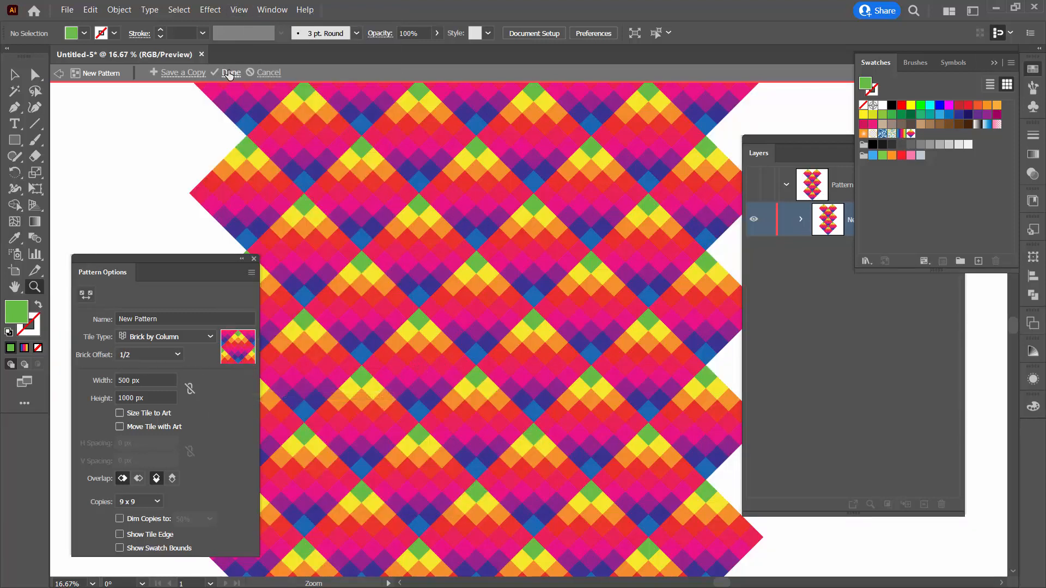
Step: Save the pattern with Done and turn on View > Show Artboards
click(231, 72)
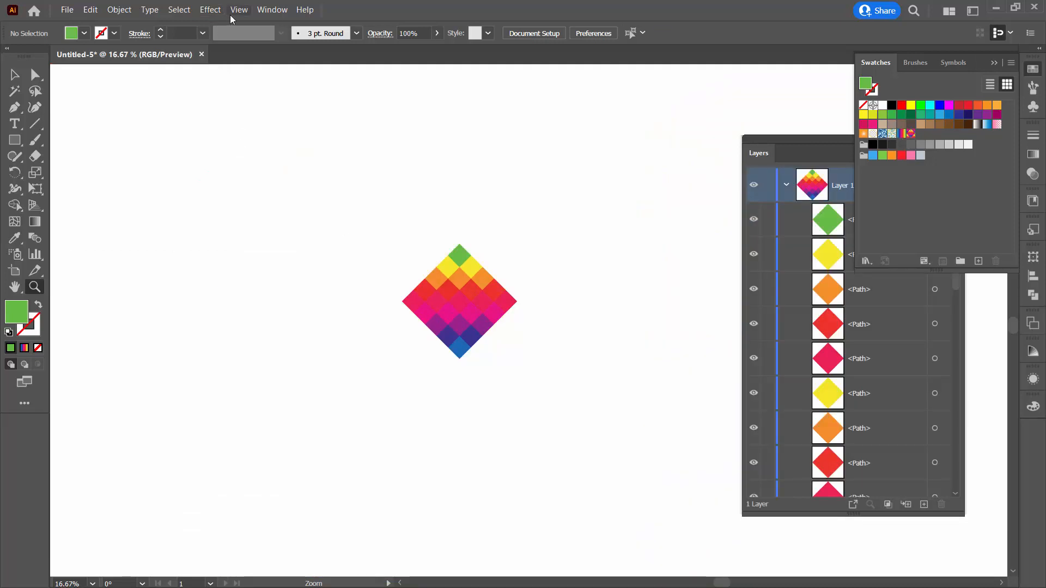
click(238, 9)
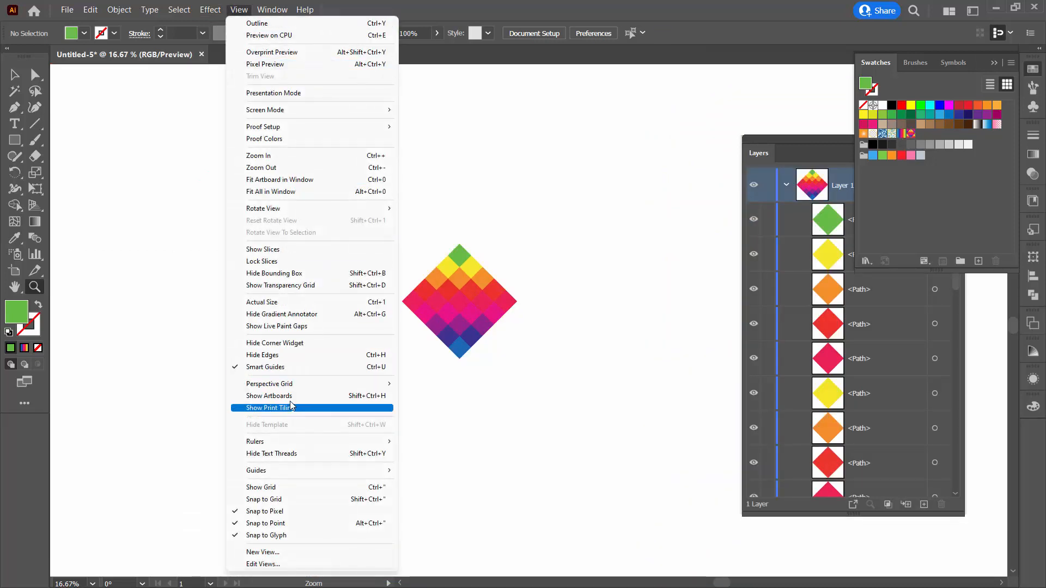
click(269, 408)
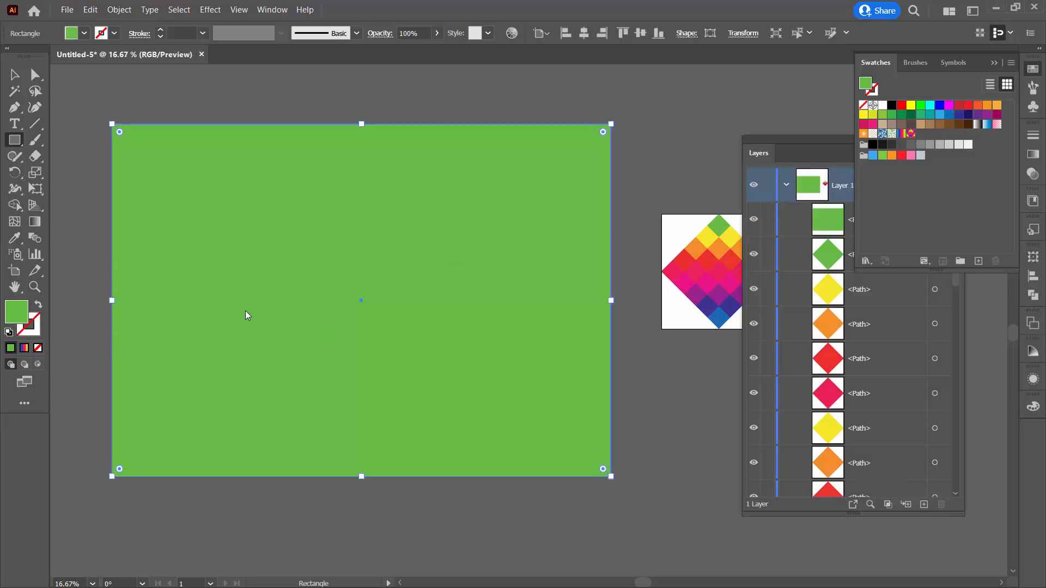
mouse_move(599, 116)
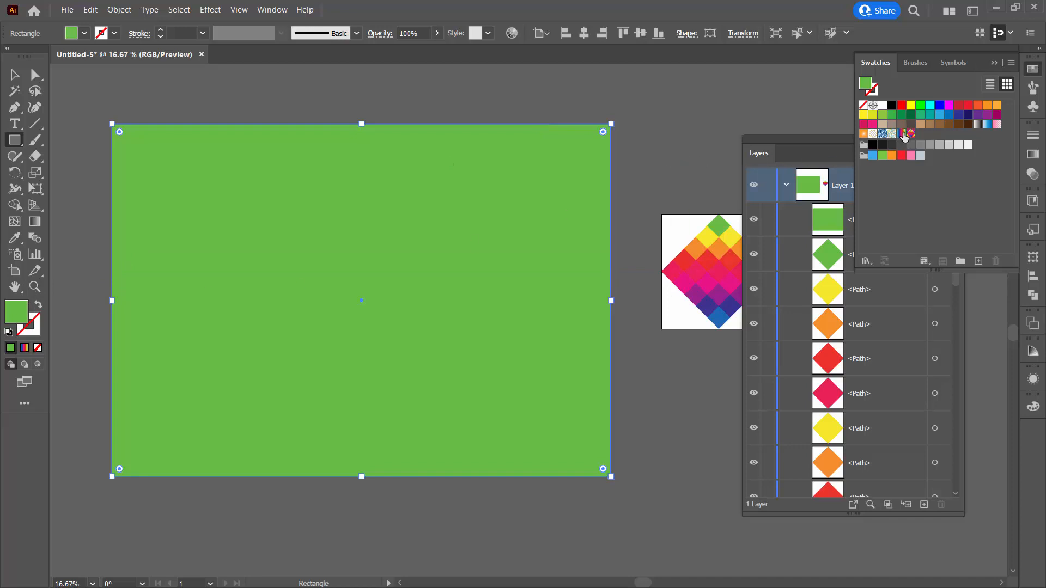
Step: Apply the diamond mosaic pattern swatch to the rectangle and scale only the pattern to 50%
click(909, 133)
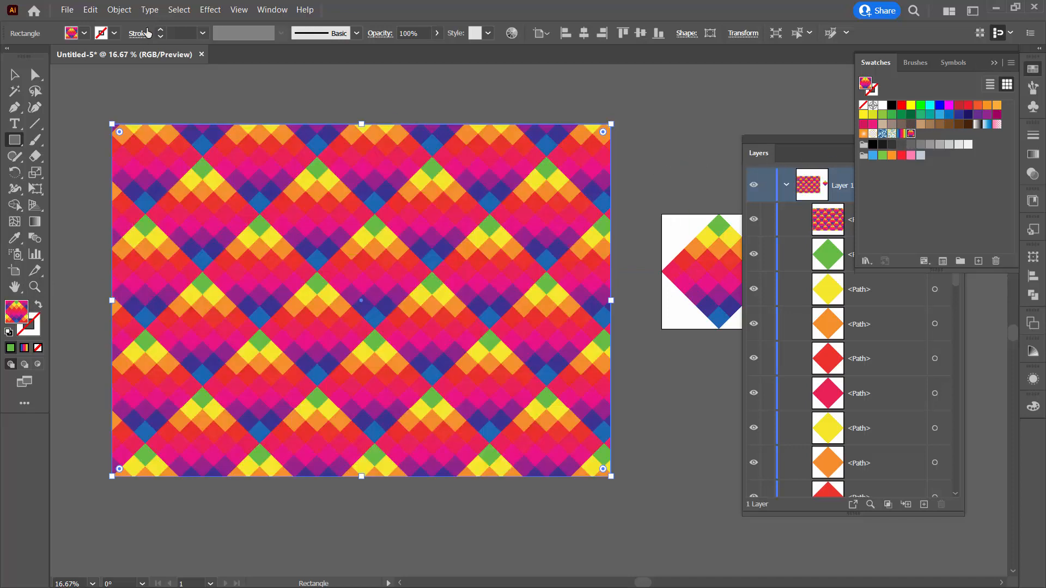
click(118, 9)
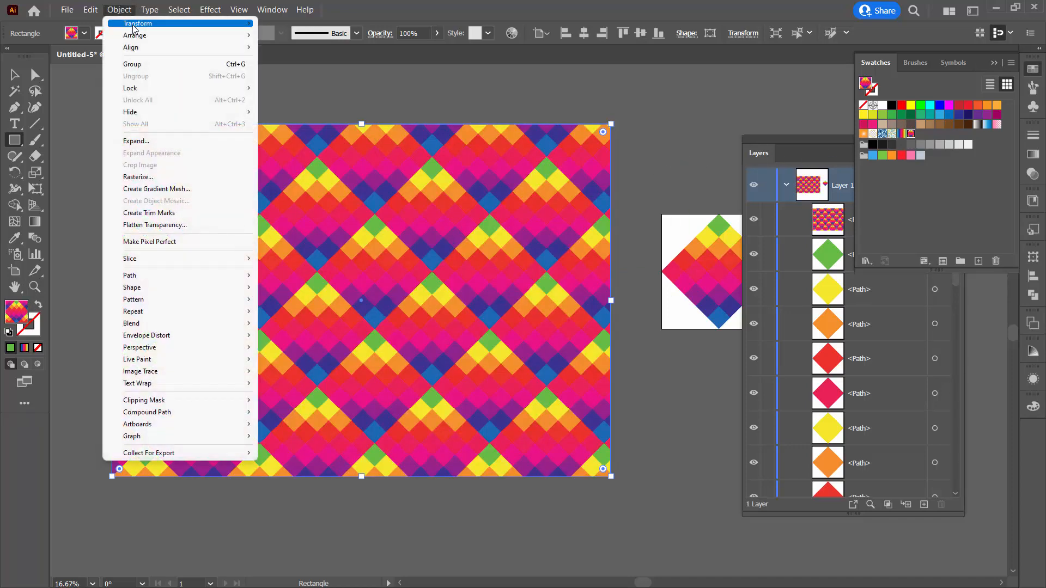
click(135, 23)
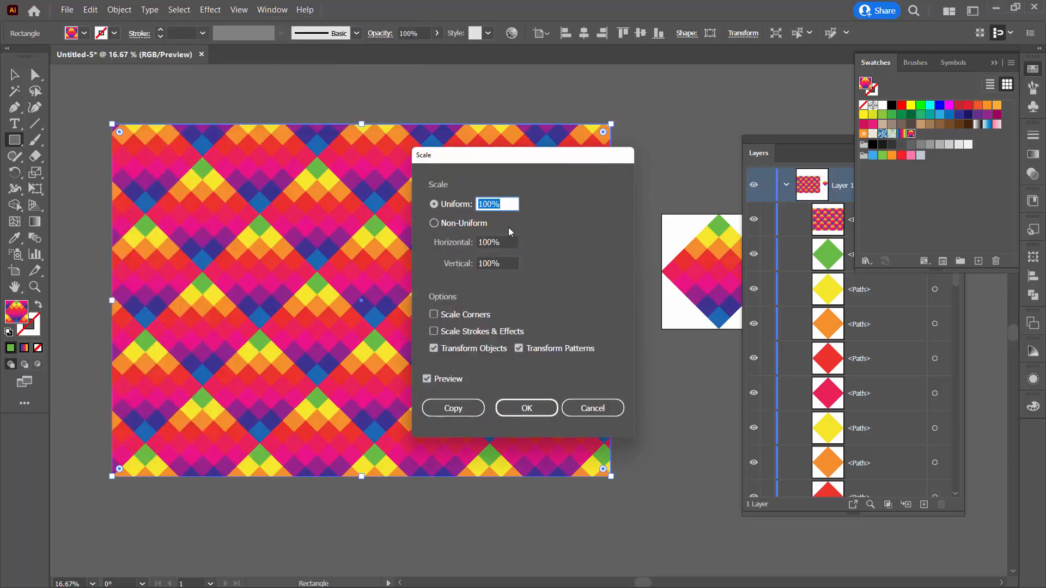
text(50)
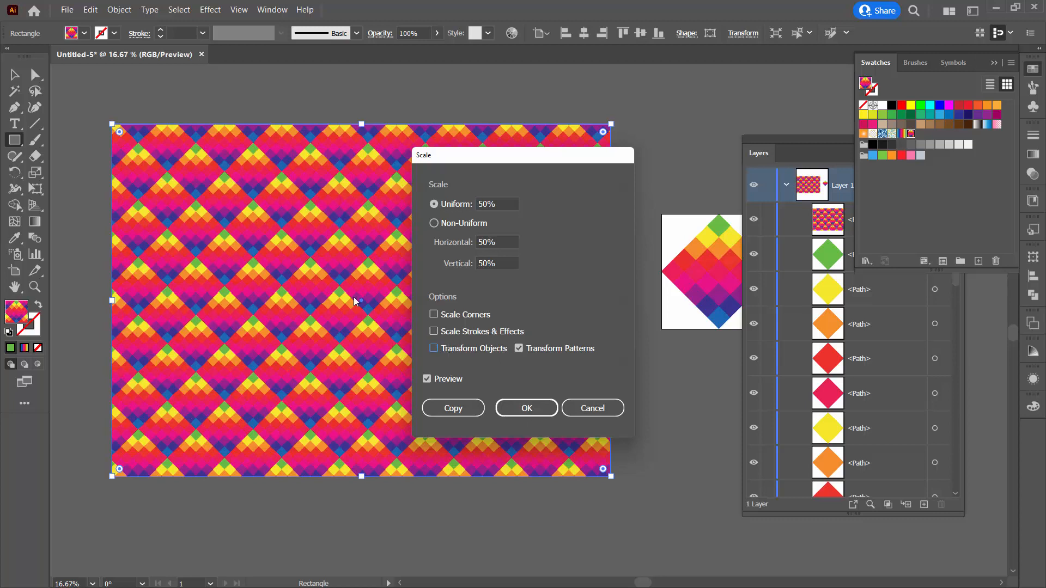
click(526, 408)
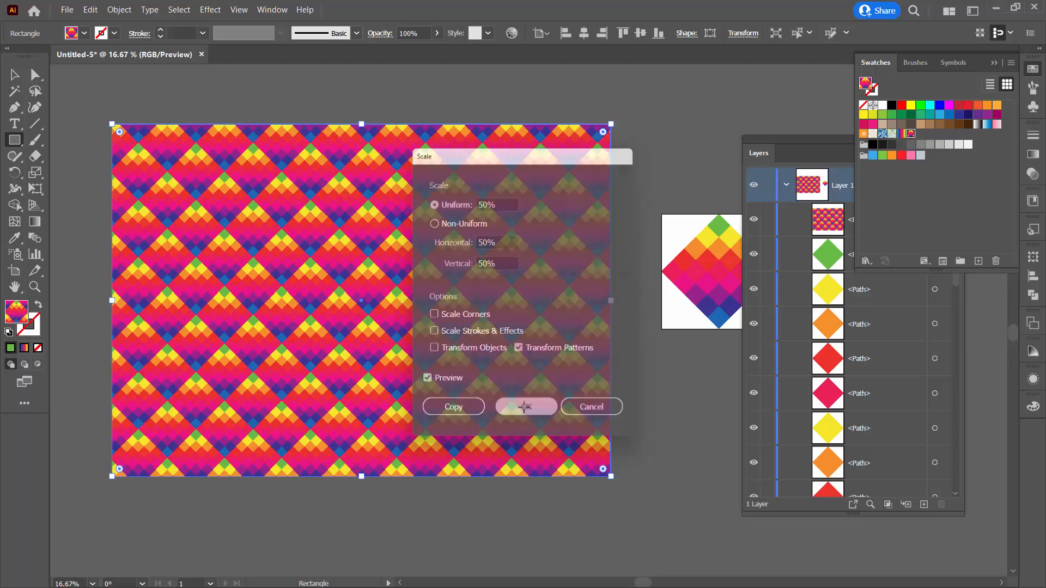
click(524, 407)
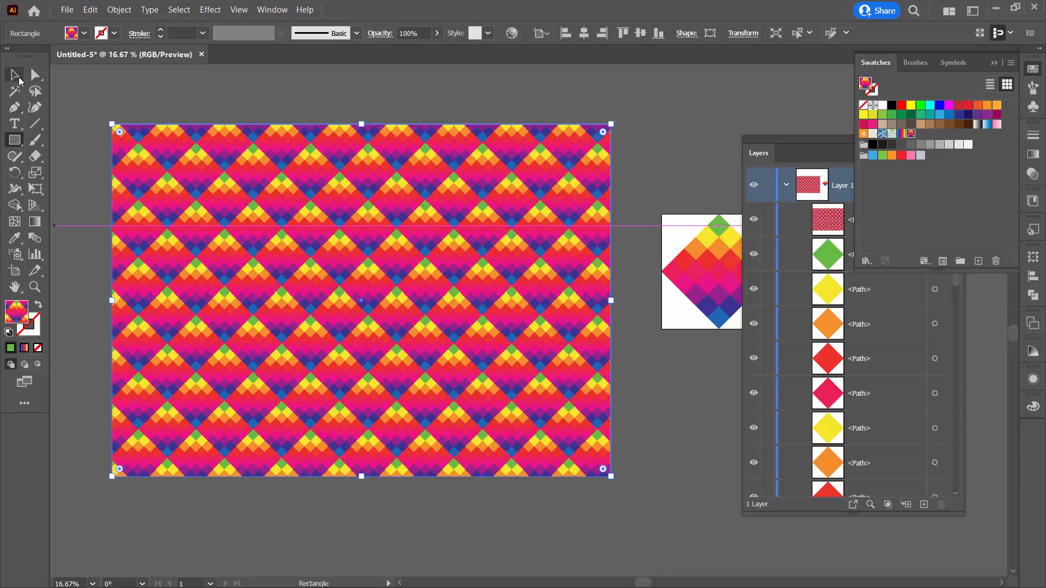
click(418, 428)
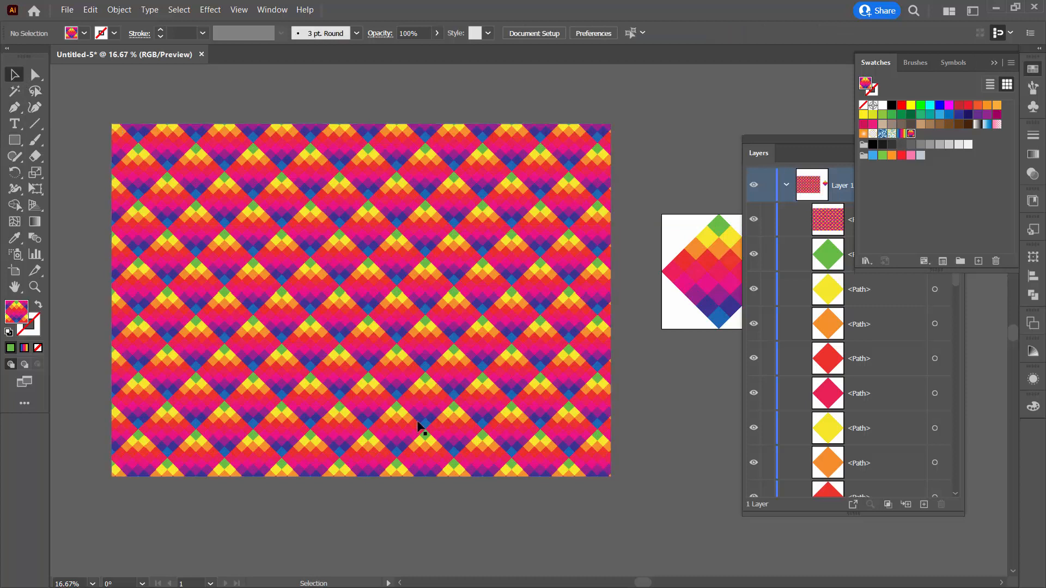
mouse_move(220, 259)
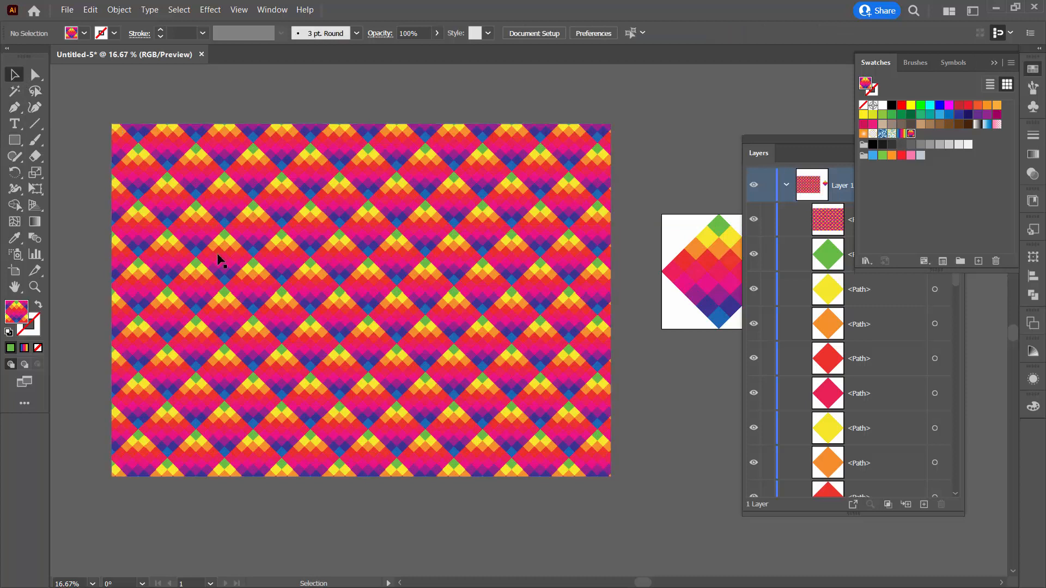
mouse_move(283, 279)
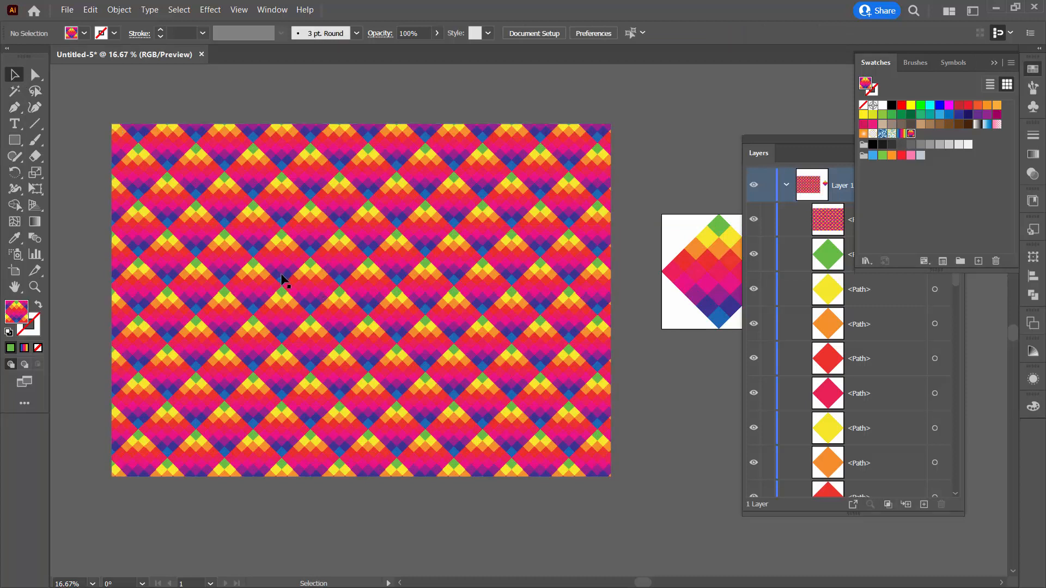
mouse_move(132, 77)
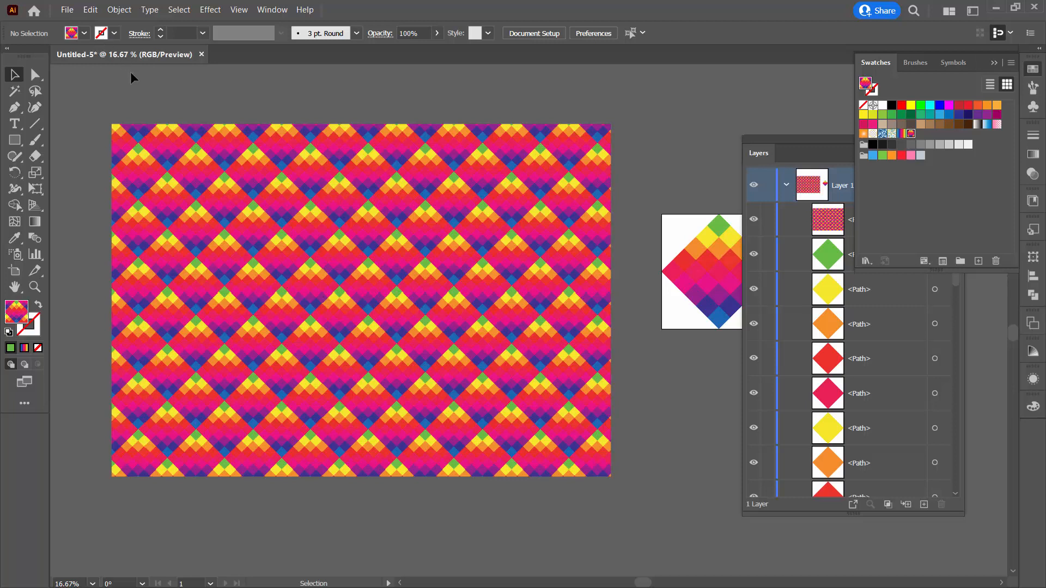
click(118, 9)
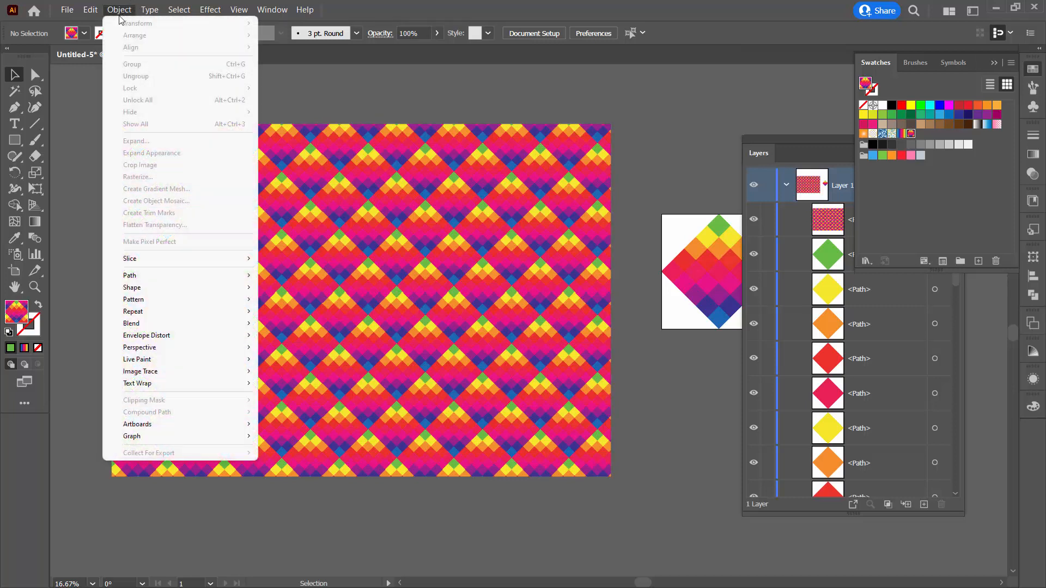
mouse_move(130, 274)
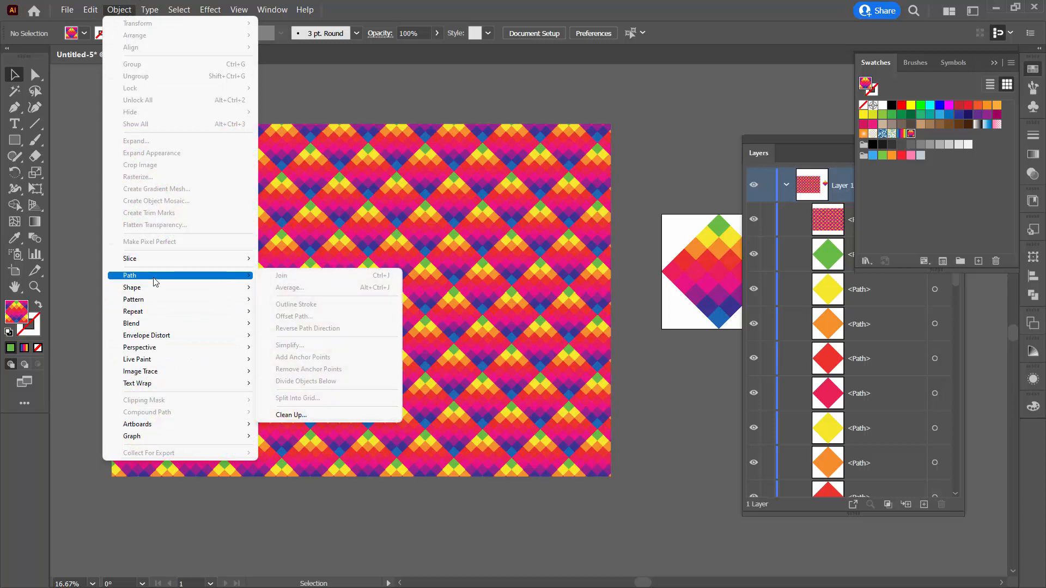
mouse_move(325, 398)
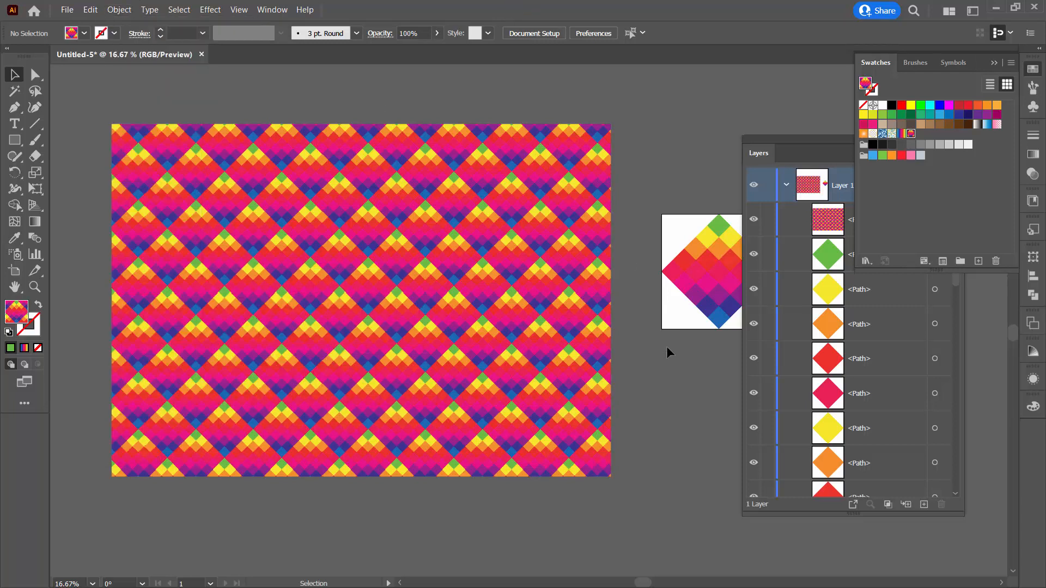
mouse_move(288, 270)
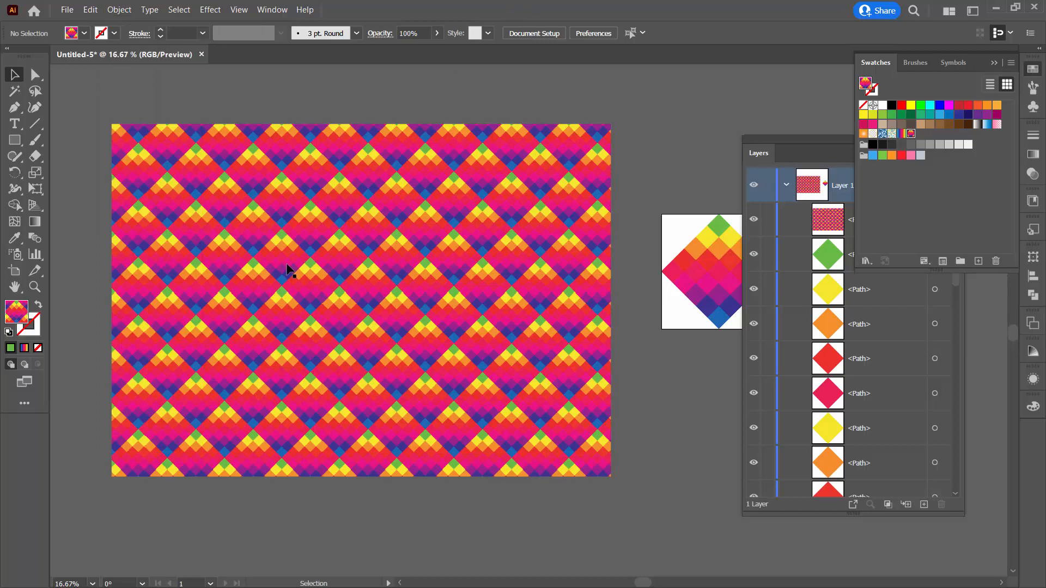